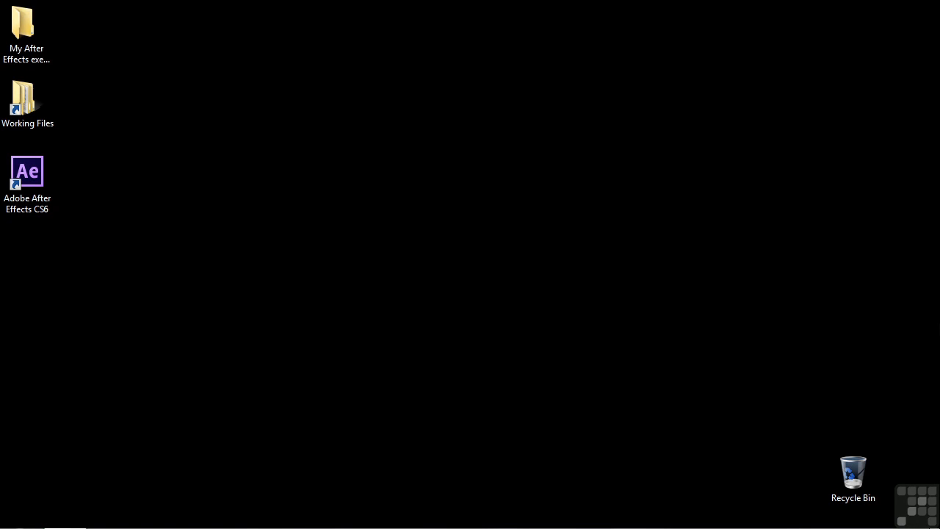
- Open the Working Files folder from the desktop shortcut
double_click(26, 97)
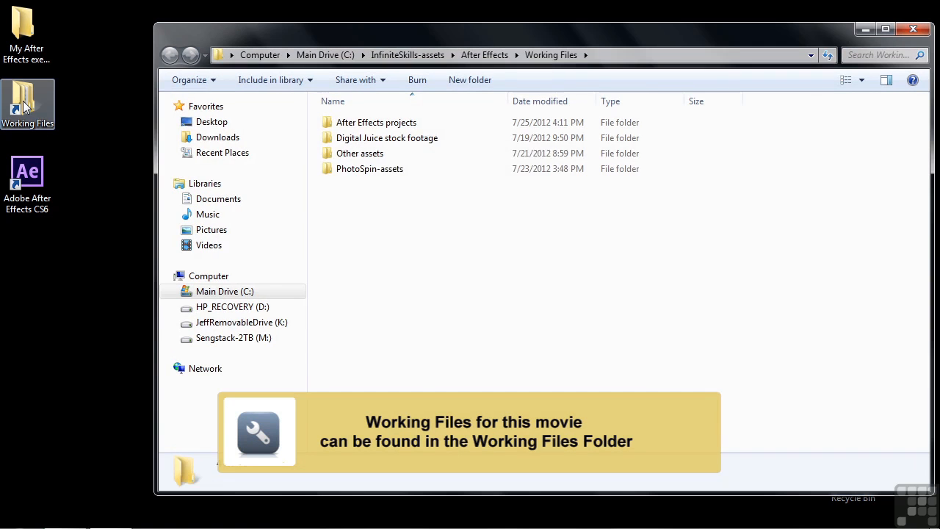
mouse_move(350, 126)
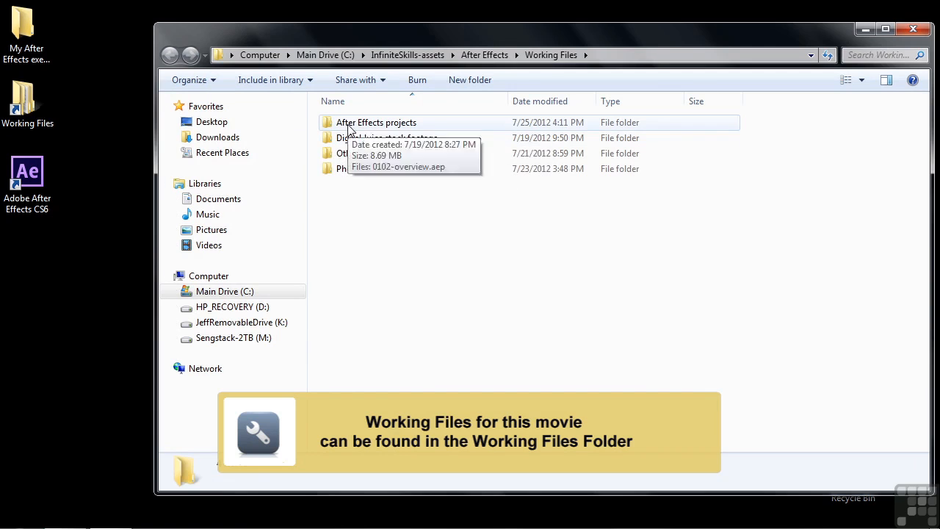
- Open the After Effects projects folder and launch 0102-overview.aep
double_click(377, 122)
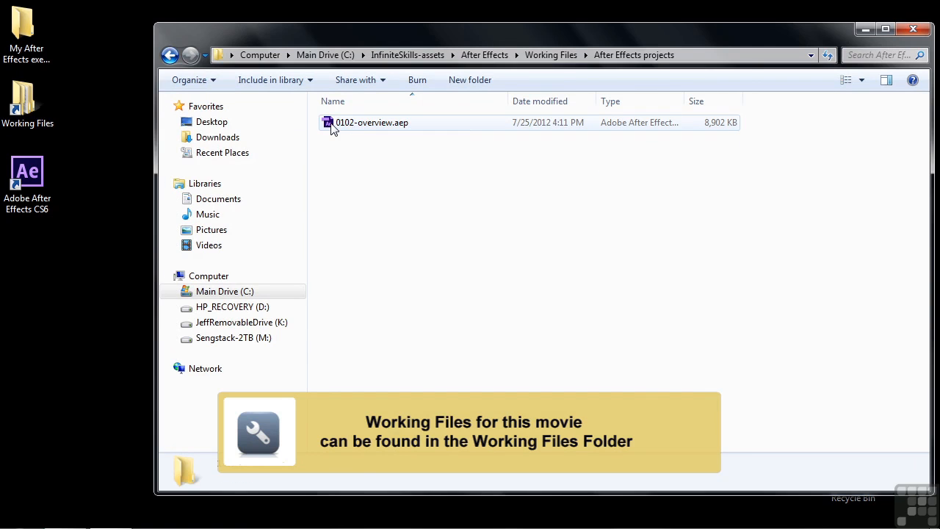
double_click(365, 124)
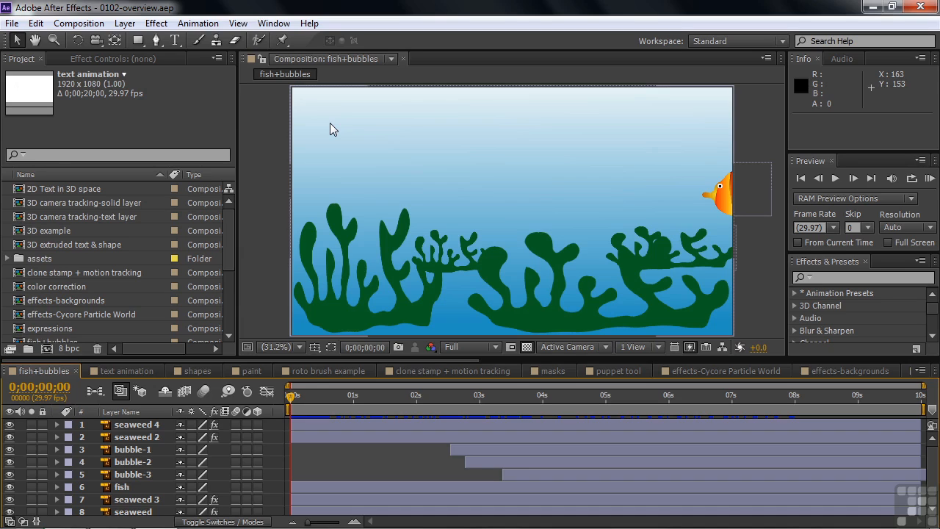
mouse_move(24, 297)
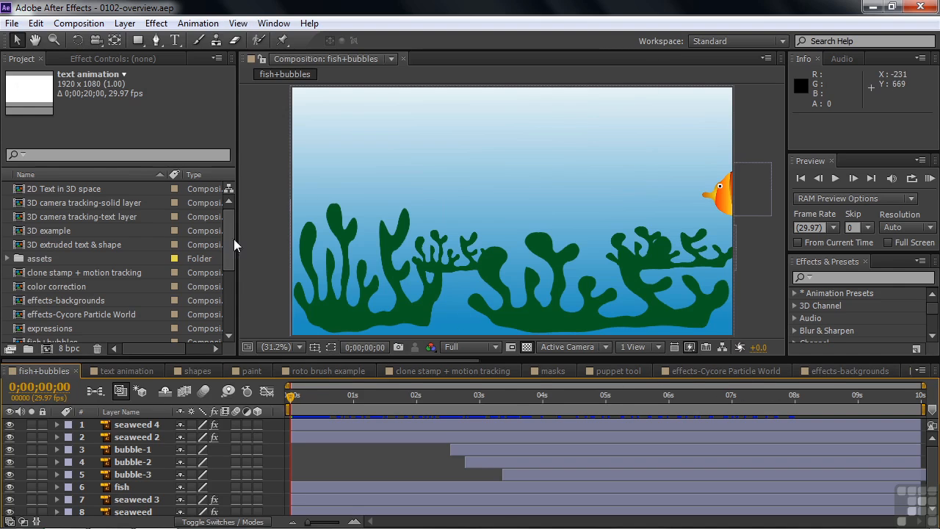
- Expand the assets folder in the Project panel to reveal its footage items
scroll("down", 3)
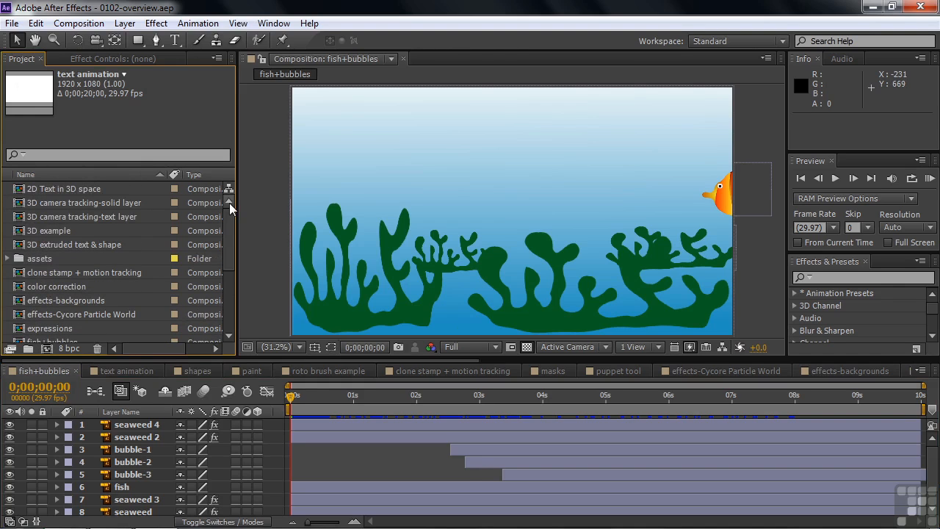
mouse_move(230, 234)
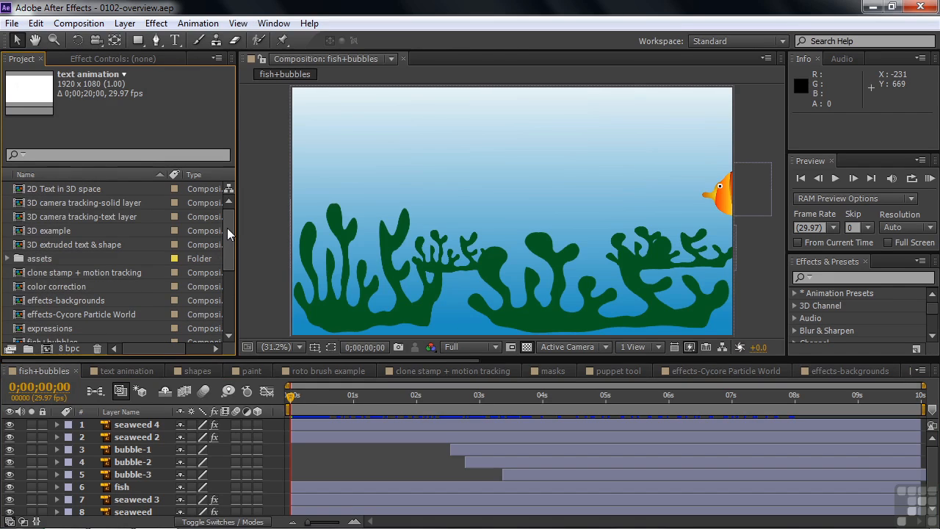
mouse_move(9, 258)
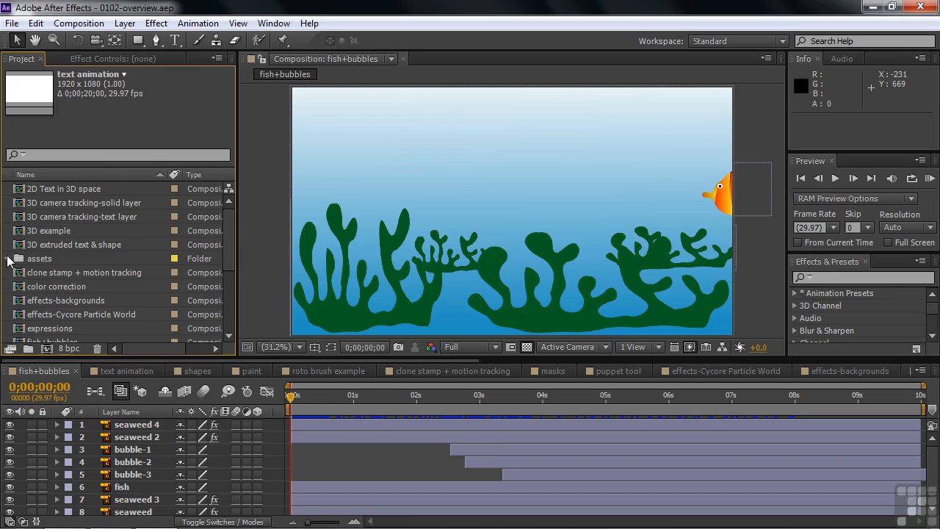
left_click(9, 259)
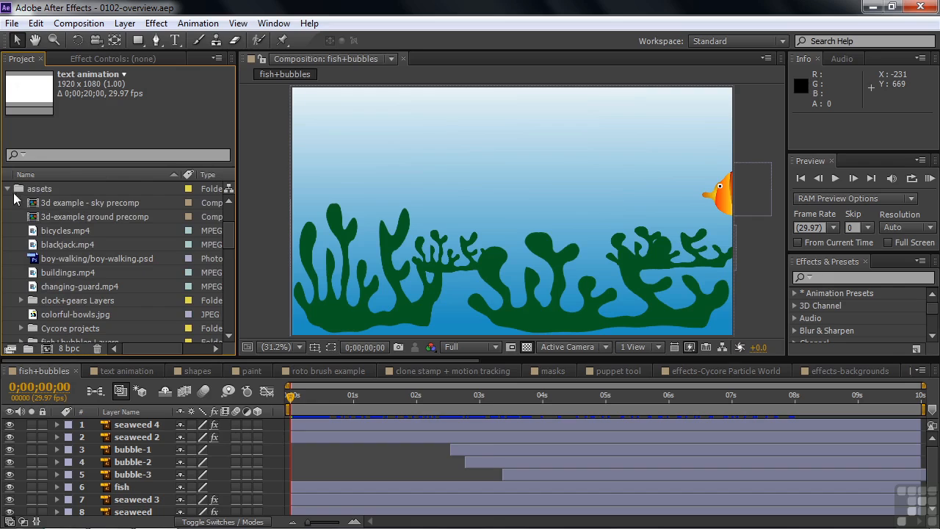
mouse_move(35, 256)
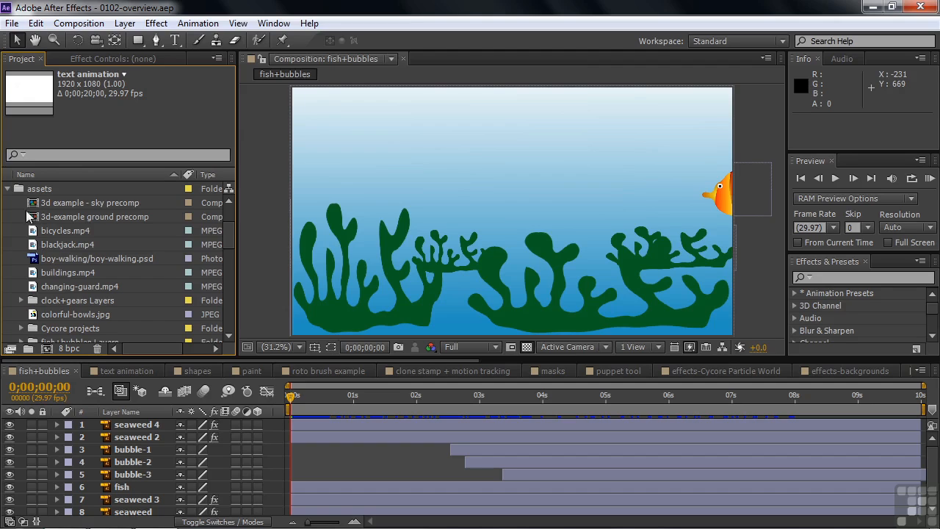
- Preview the fish, seaweed and bubble-3 items in fish+bubbles Layers, then collapse the folder
left_click(9, 188)
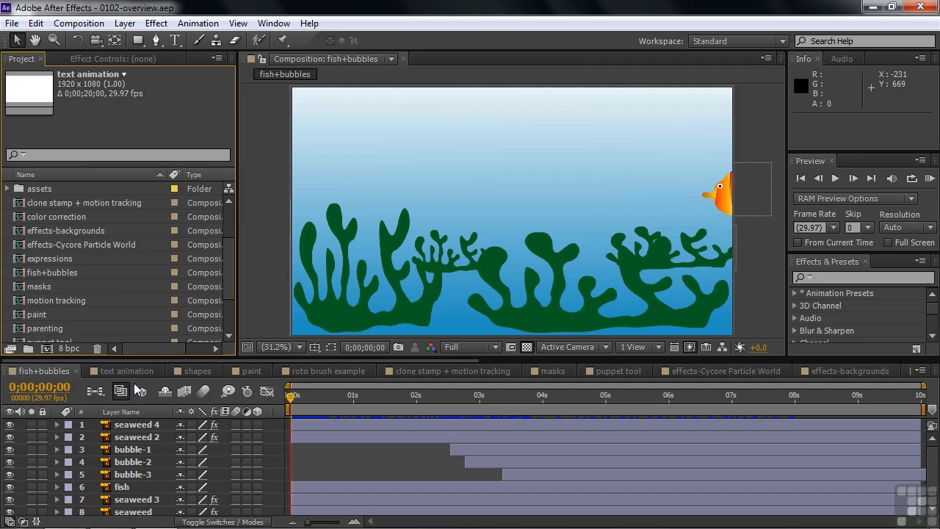
mouse_move(120, 391)
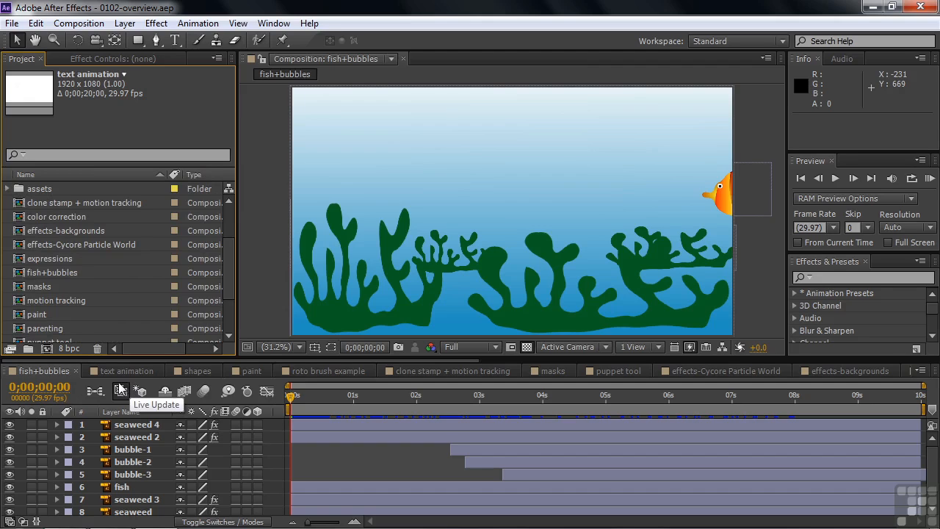
left_click(7, 188)
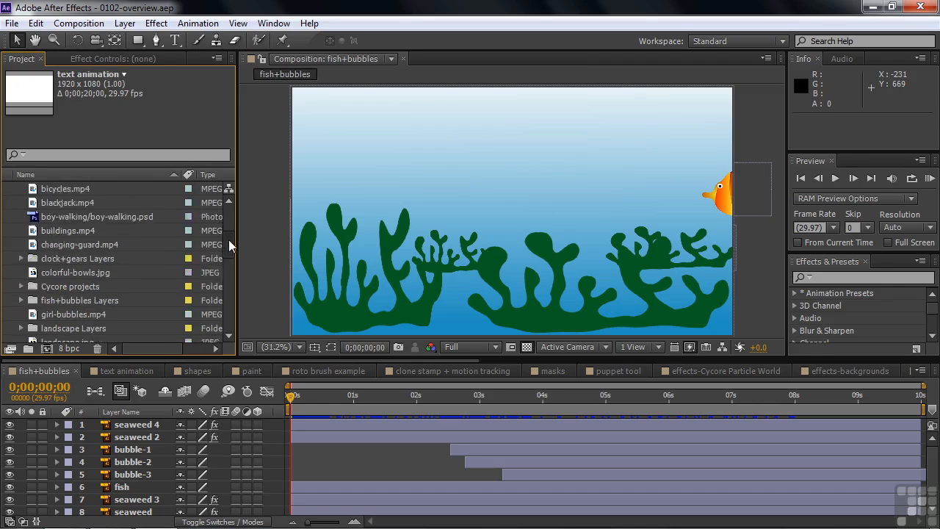
scroll("down", 3)
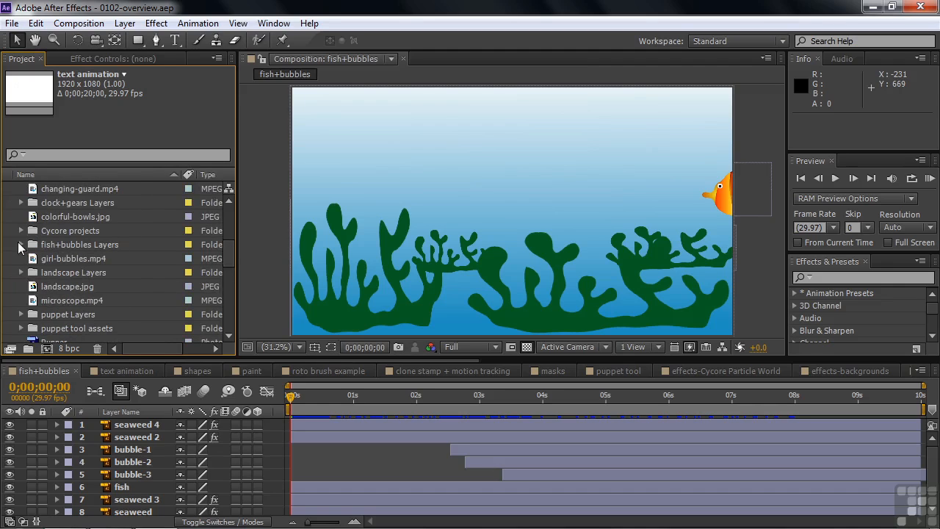
left_click(22, 244)
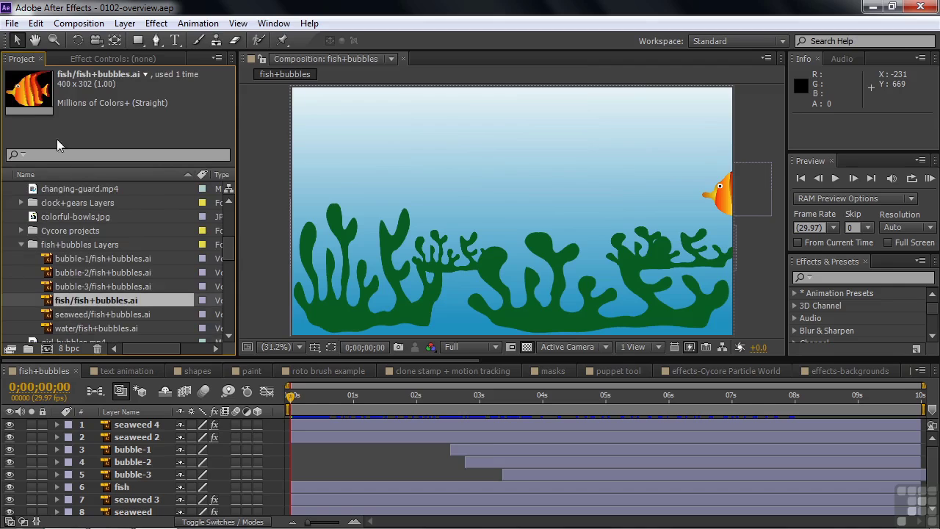
left_click(109, 314)
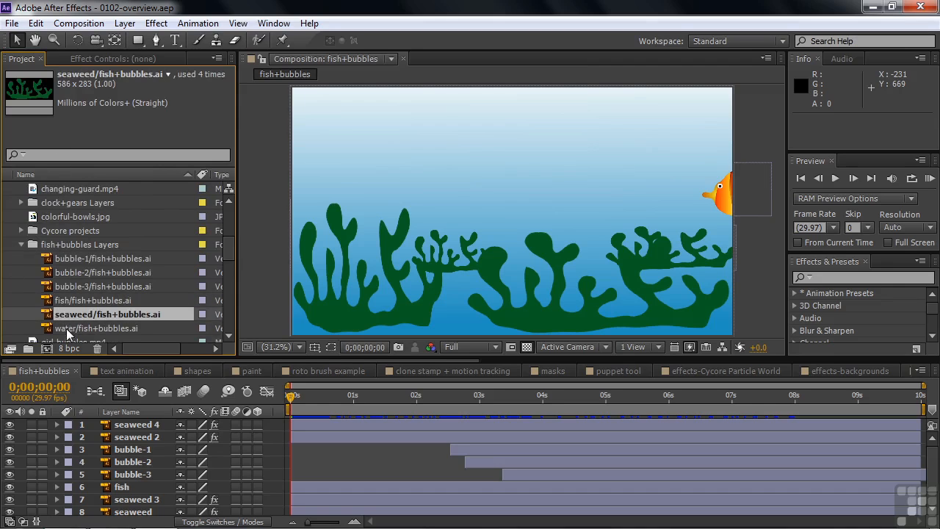
left_click(103, 285)
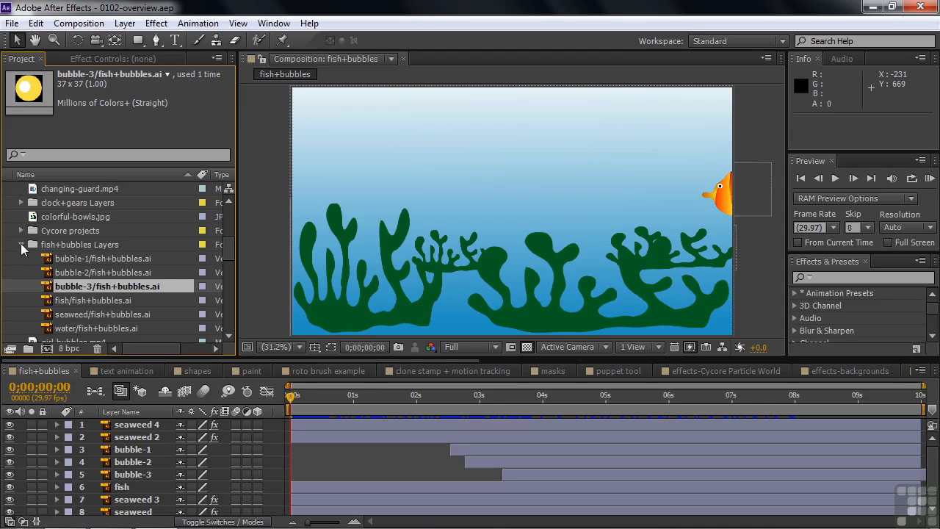
left_click(21, 243)
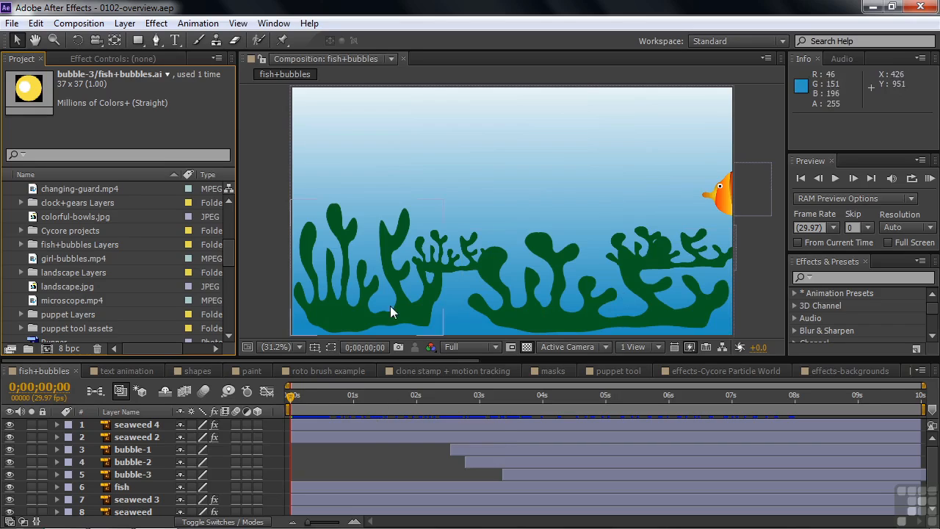
mouse_move(408, 349)
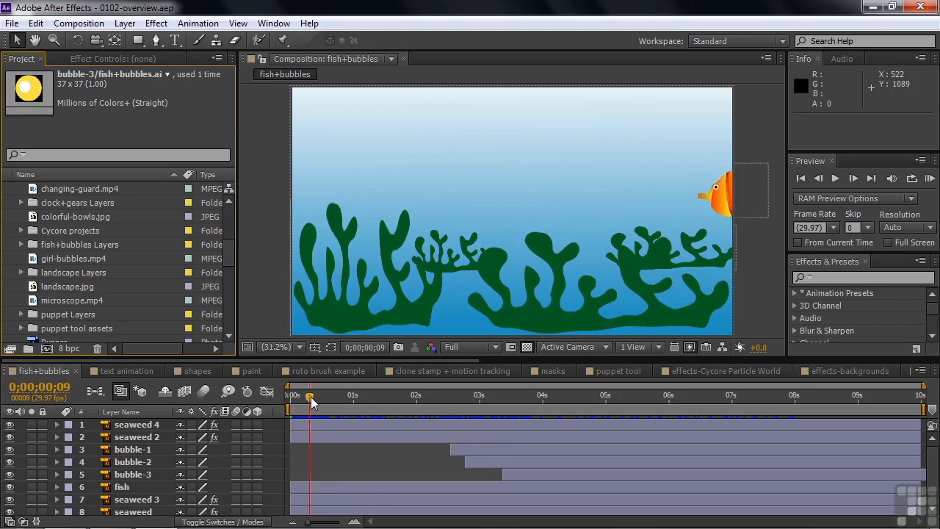
left_click_drag(310, 396, 417, 395)
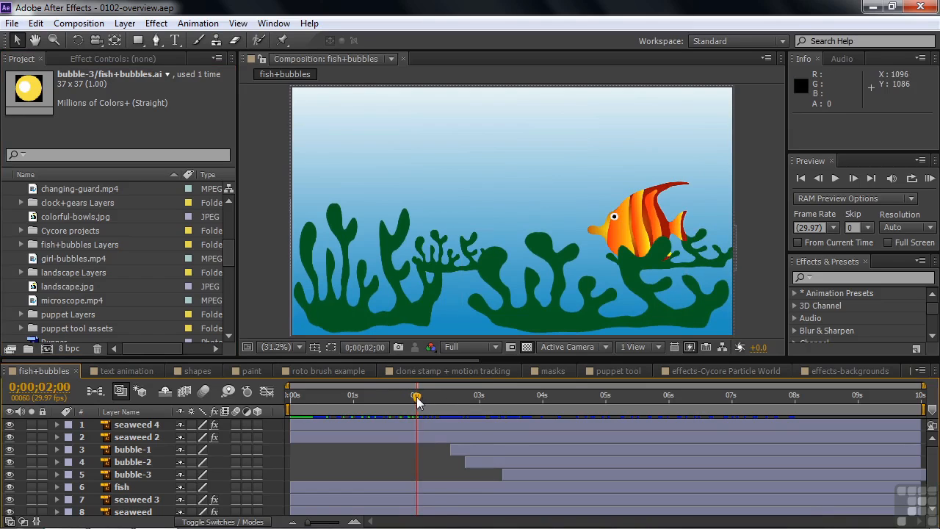
left_click_drag(418, 395, 469, 395)
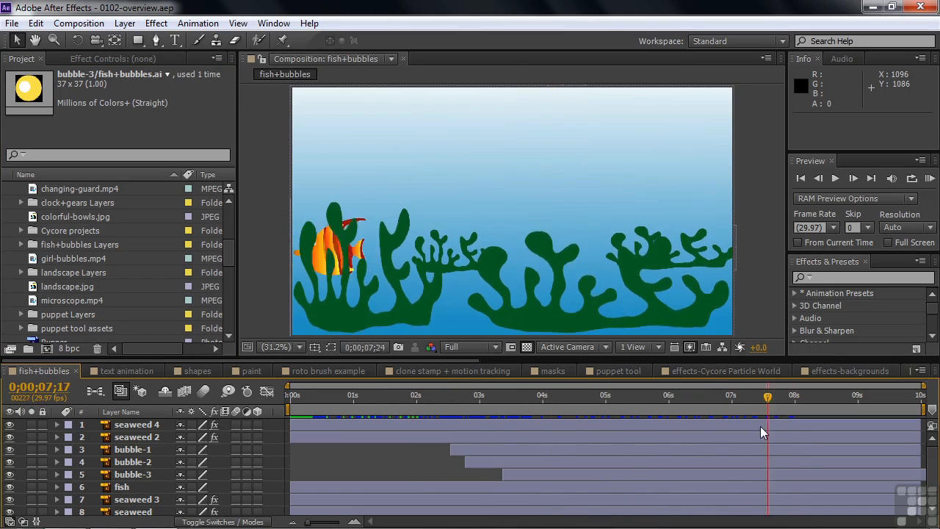
left_click(539, 400)
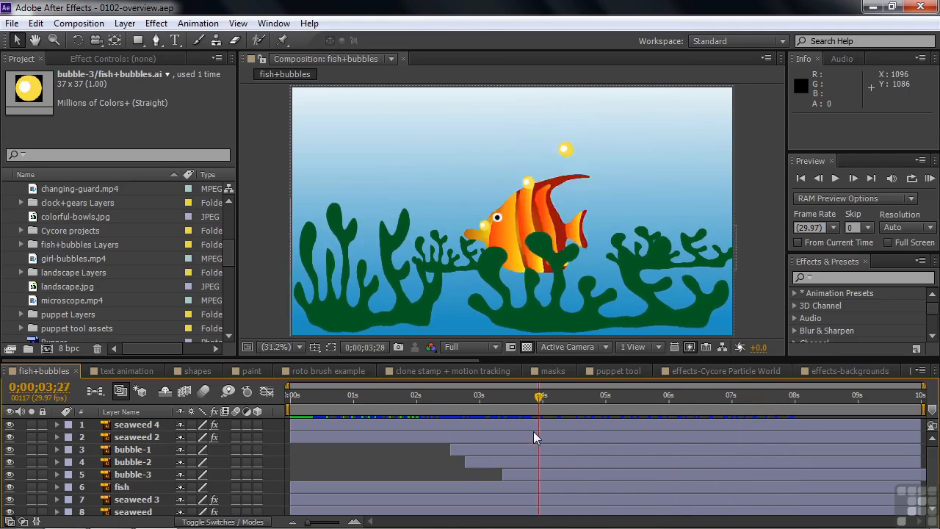
left_click_drag(541, 395, 429, 396)
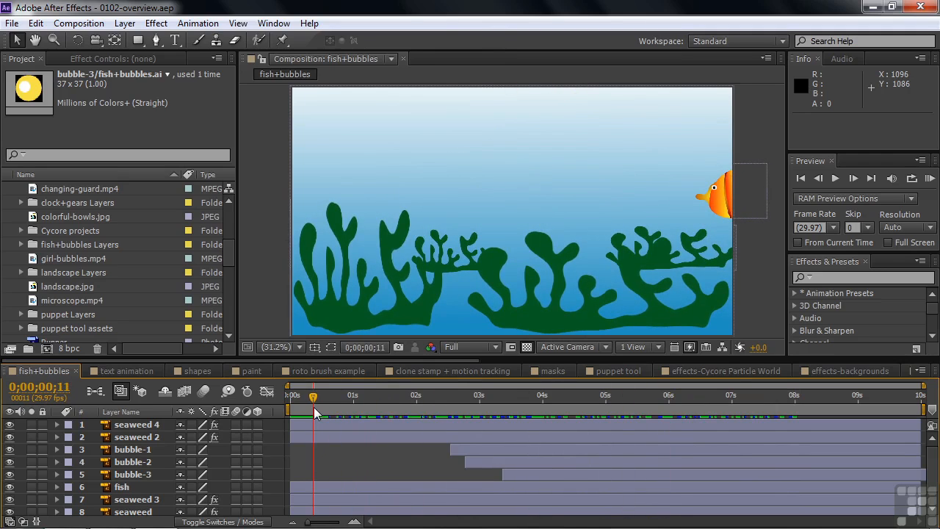
- Scrub the text animation comp through the letter build, pink block, golden 3D and purple sliding text
left_click(124, 370)
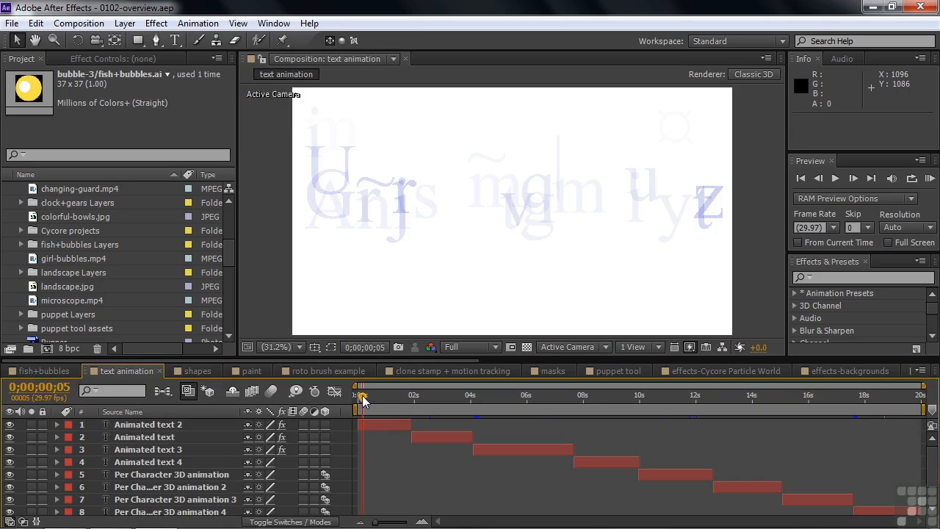
left_click_drag(361, 399, 395, 399)
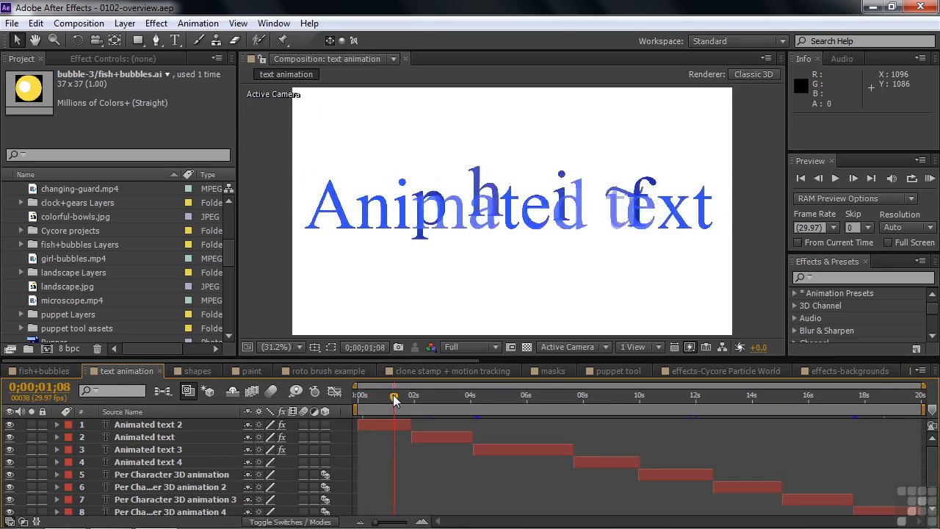
left_click_drag(395, 395, 385, 395)
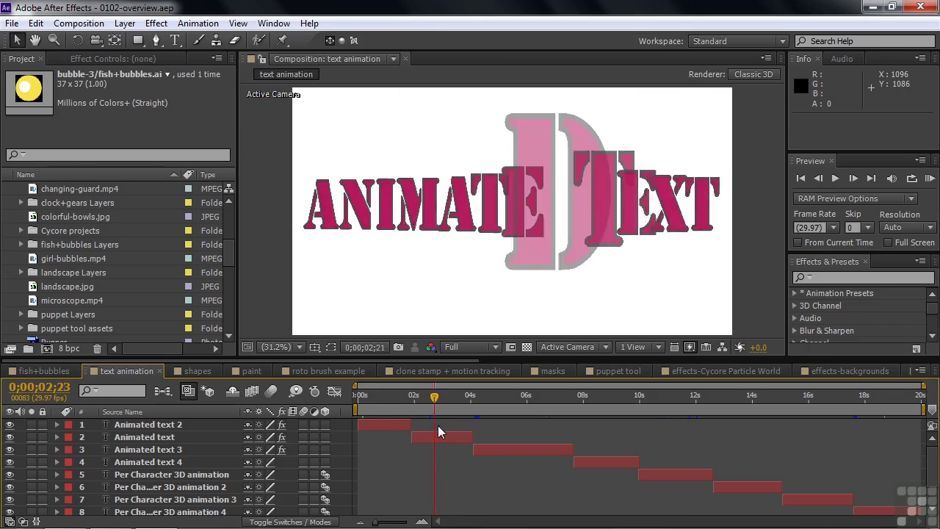
left_click_drag(435, 394, 478, 393)
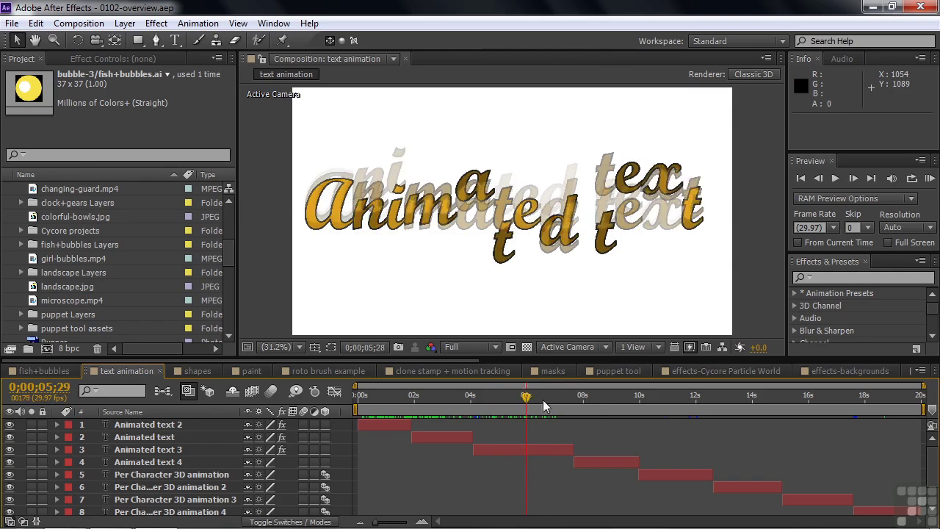
left_click_drag(526, 397, 611, 397)
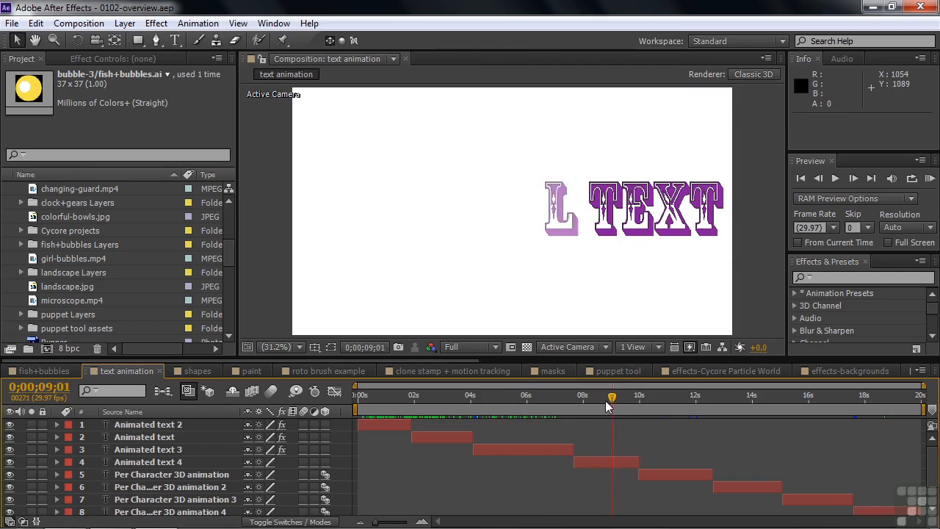
left_click_drag(612, 396, 630, 397)
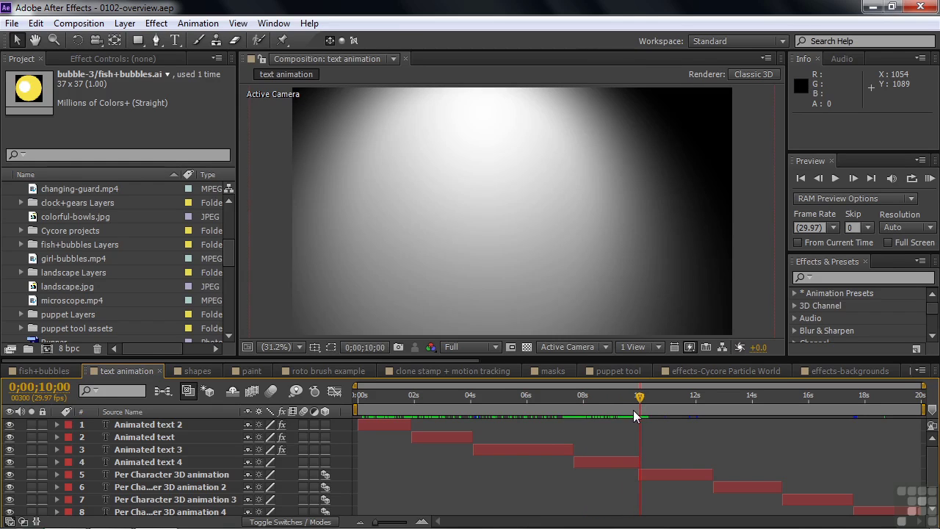
mouse_move(637, 417)
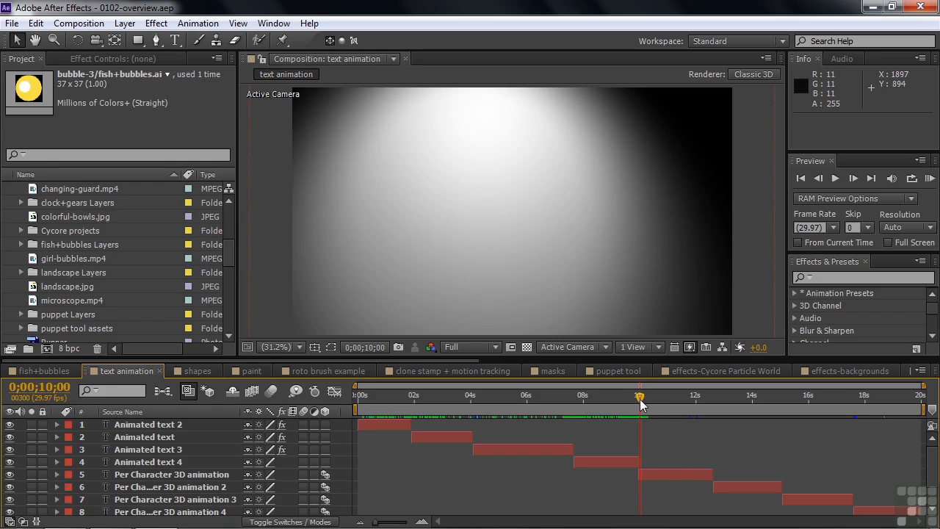
left_click_drag(640, 397, 673, 397)
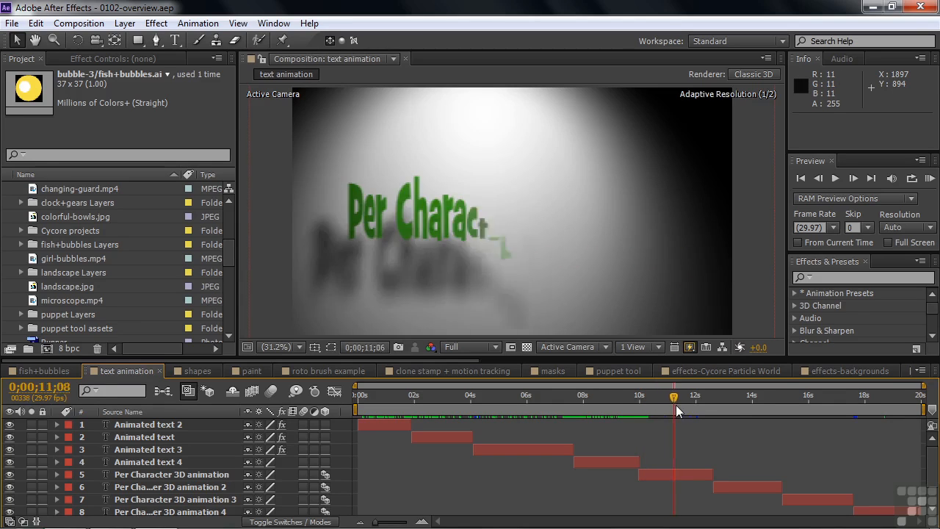
left_click_drag(673, 406, 694, 405)
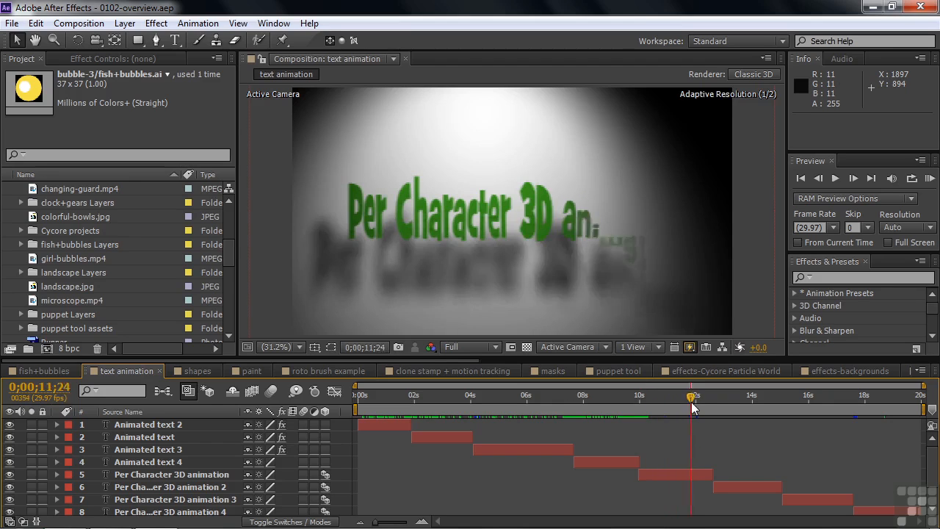
left_click_drag(692, 406, 699, 405)
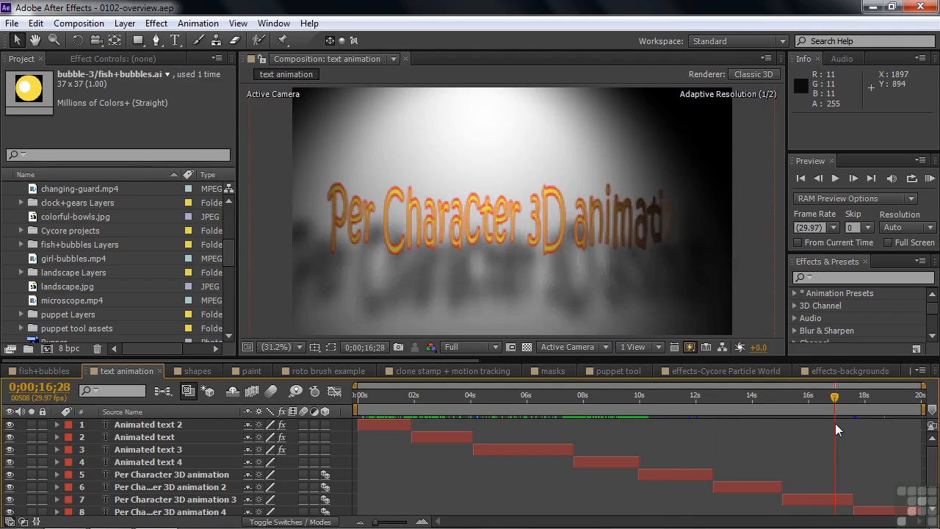
left_click_drag(835, 394, 905, 394)
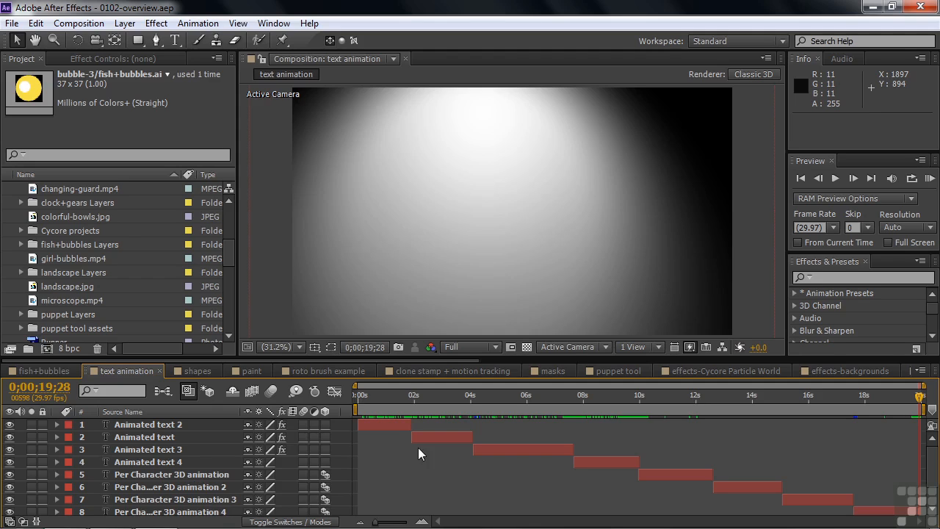
left_click(197, 370)
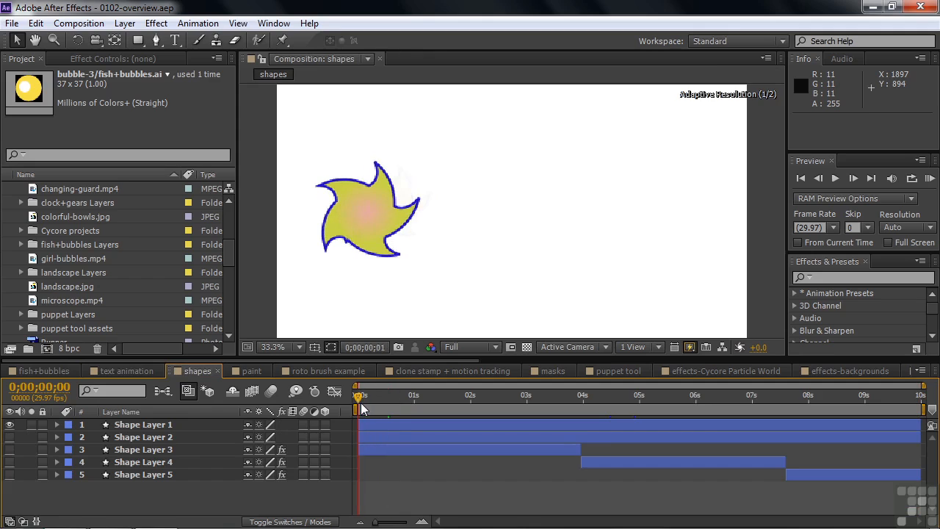
- Open the shapes comp and scrub the yellow star shape animation
left_click(379, 206)
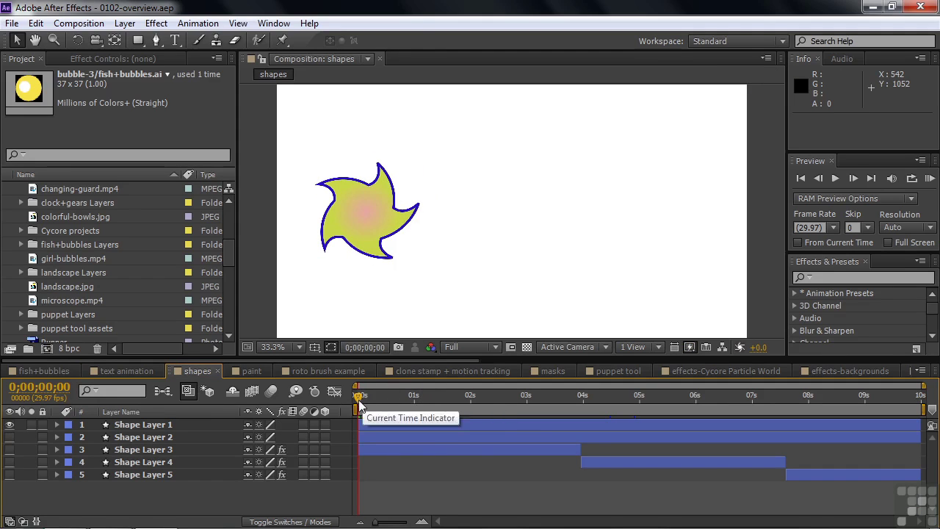
left_click_drag(359, 396, 520, 396)
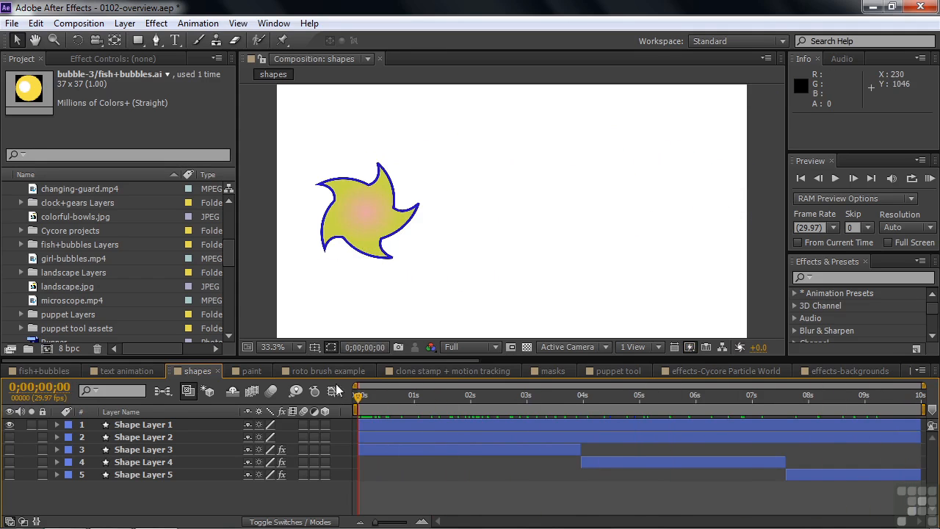
mouse_move(357, 397)
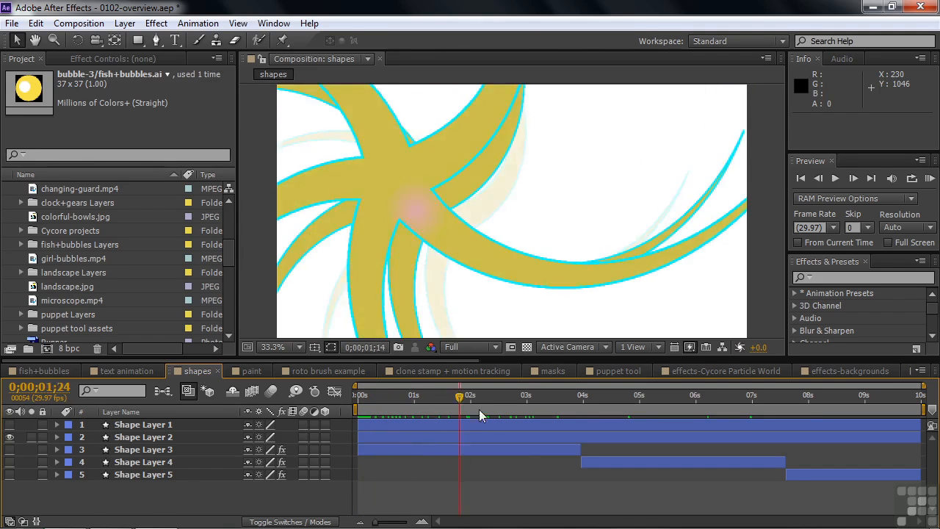
left_click(773, 411)
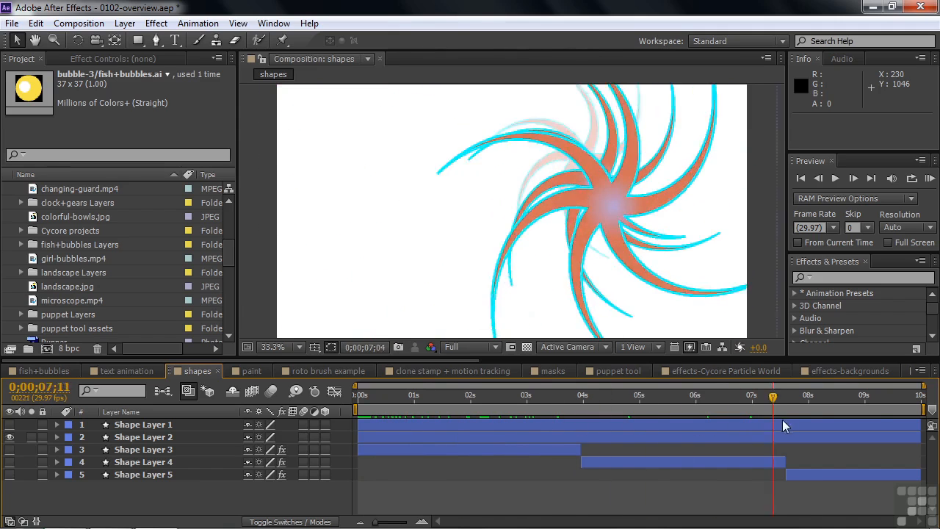
left_click(358, 415)
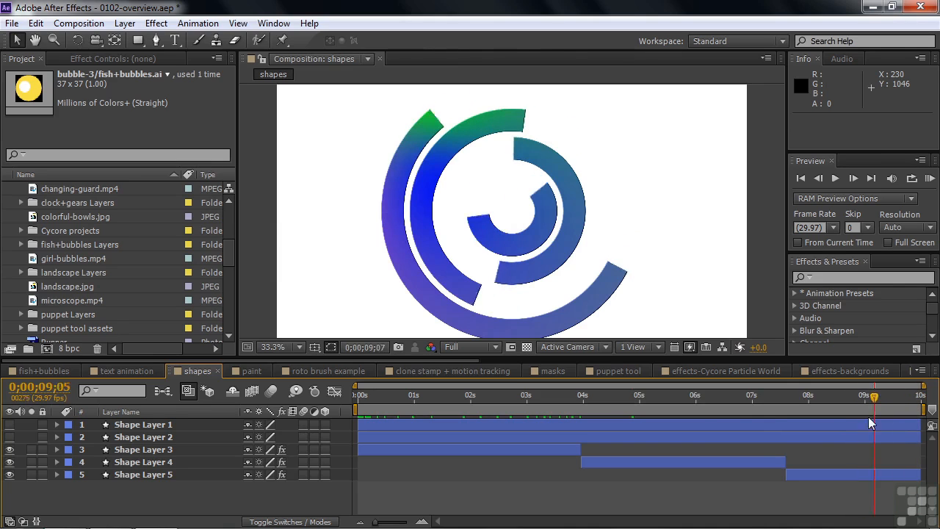
left_click_drag(872, 396, 837, 396)
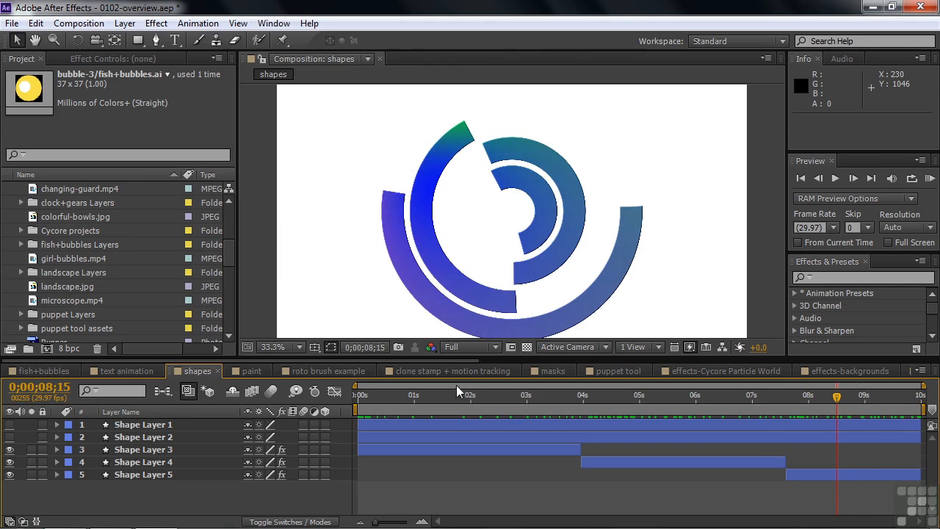
left_click(253, 371)
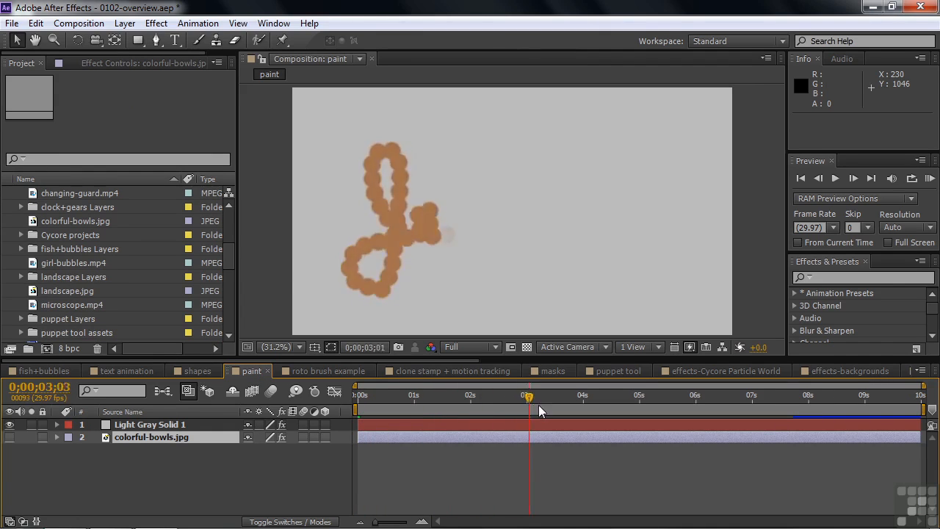
- Play the painted stroke animation, scrub the roto brush guards footage, then open clone stamp + motion tracking
left_click_drag(529, 395, 728, 396)
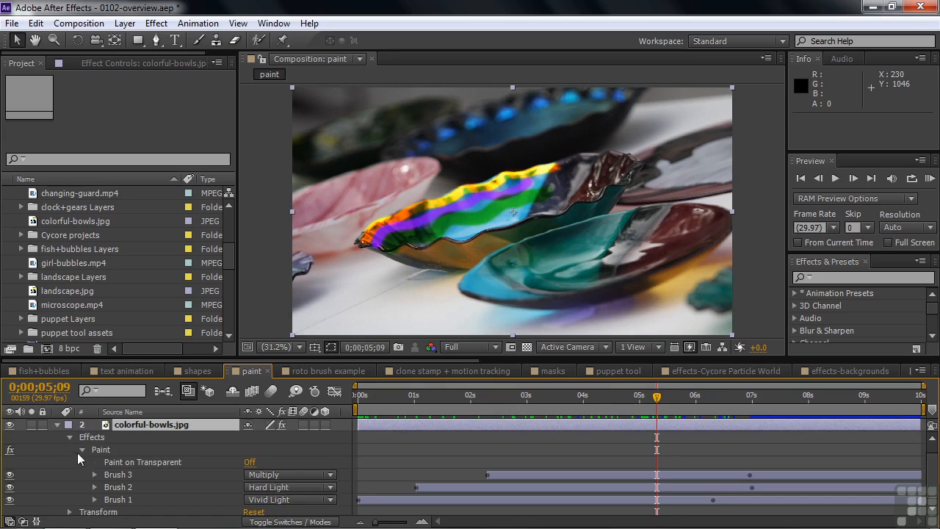
mouse_move(171, 491)
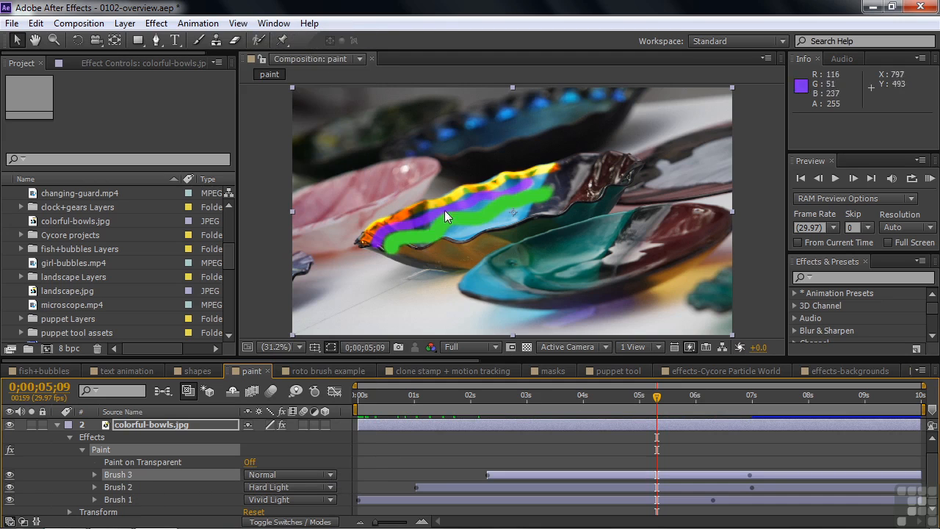
mouse_move(397, 361)
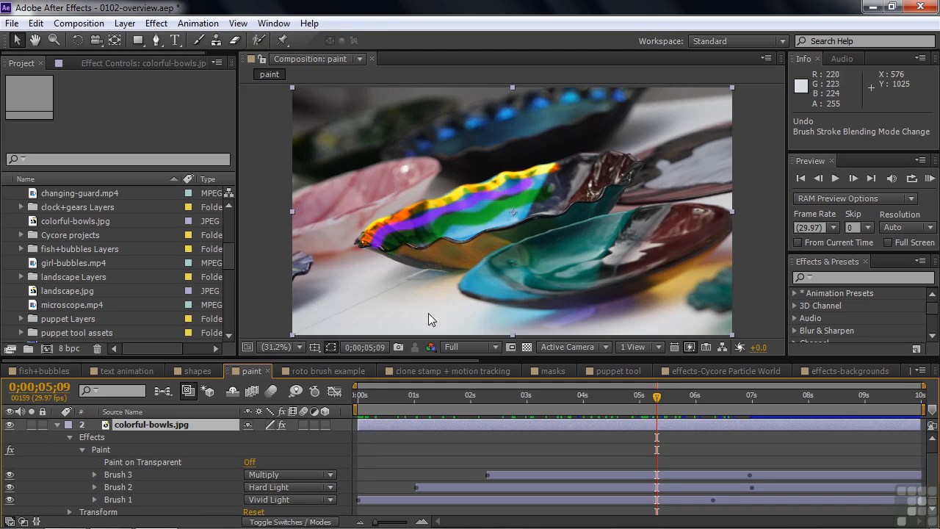
mouse_move(536, 232)
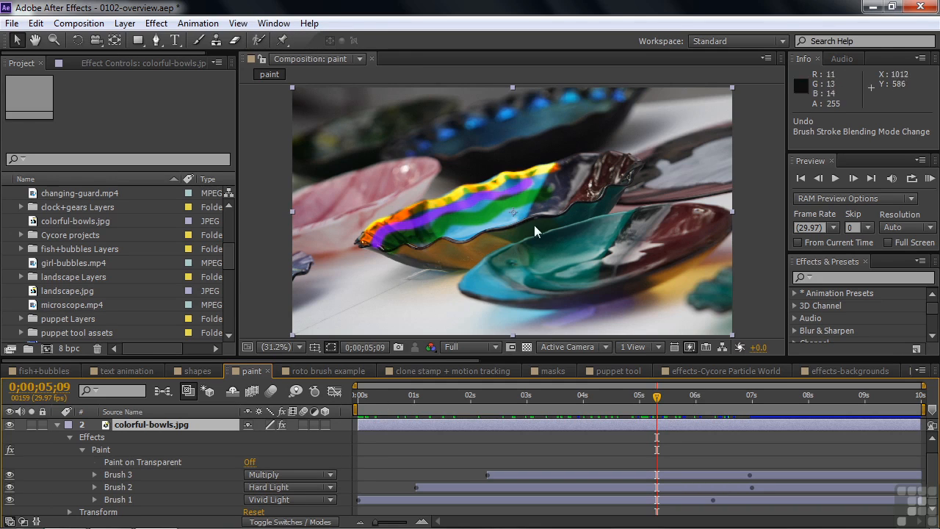
left_click(332, 370)
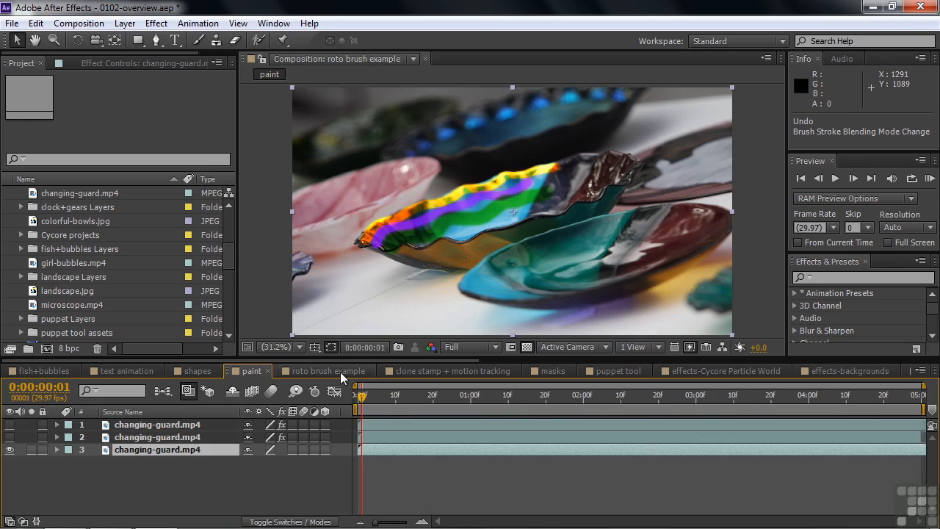
left_click(326, 371)
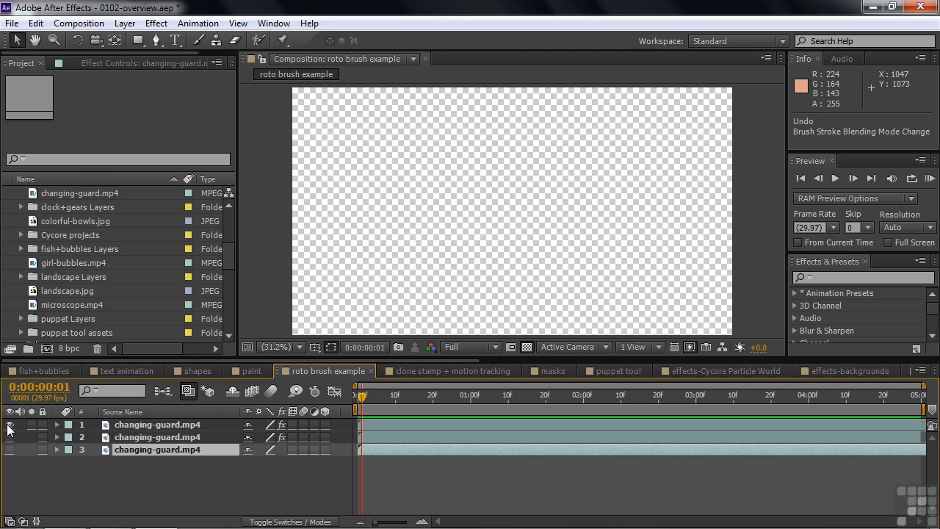
mouse_move(645, 282)
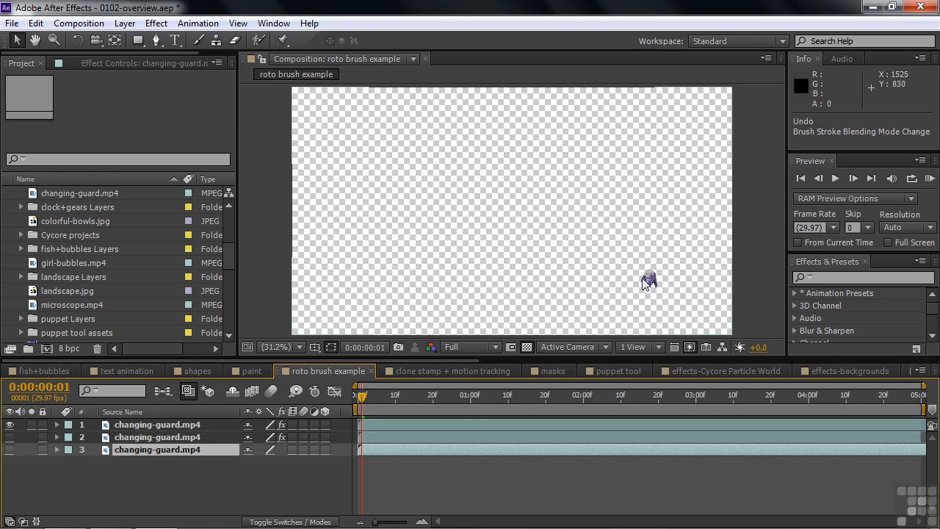
mouse_move(509, 367)
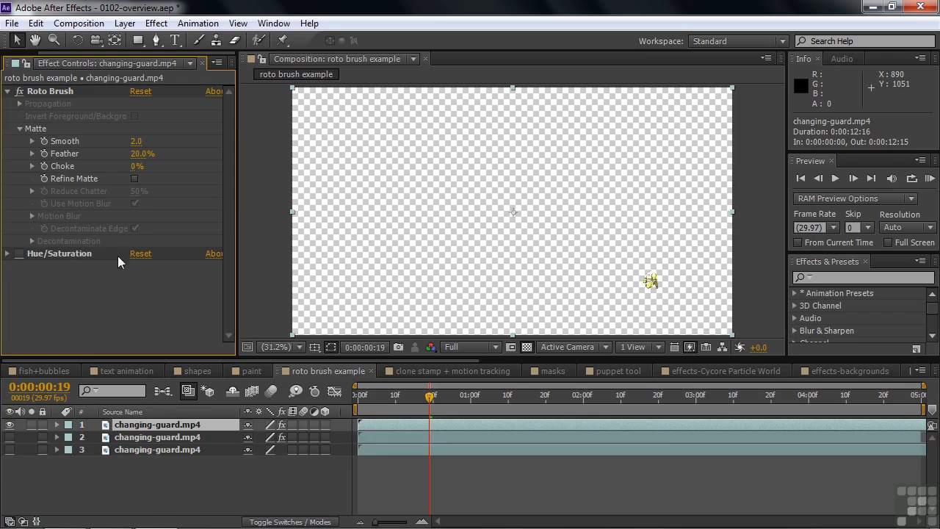
mouse_move(652, 291)
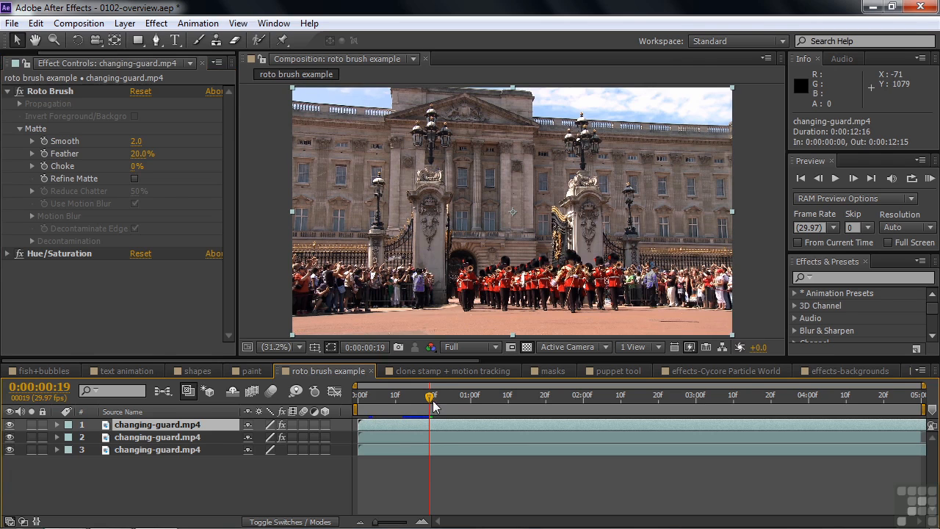
left_click_drag(432, 395, 465, 395)
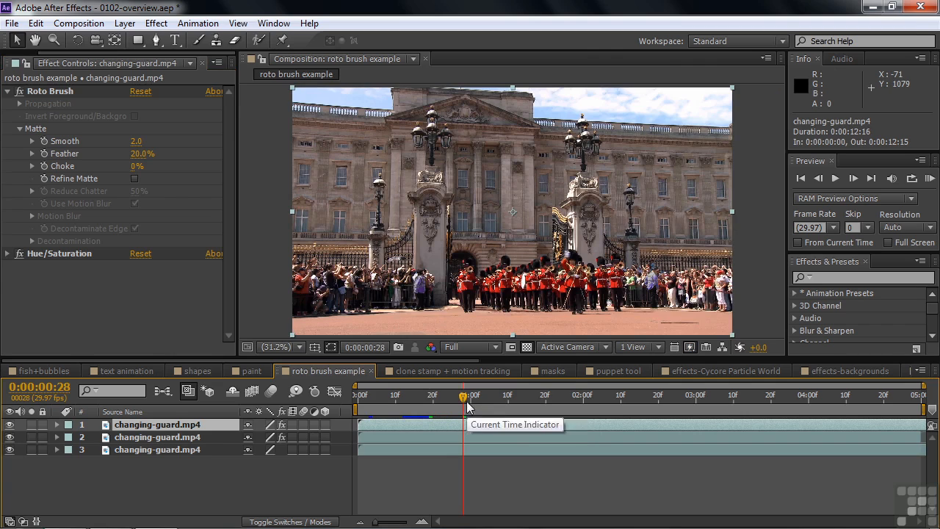
mouse_move(408, 276)
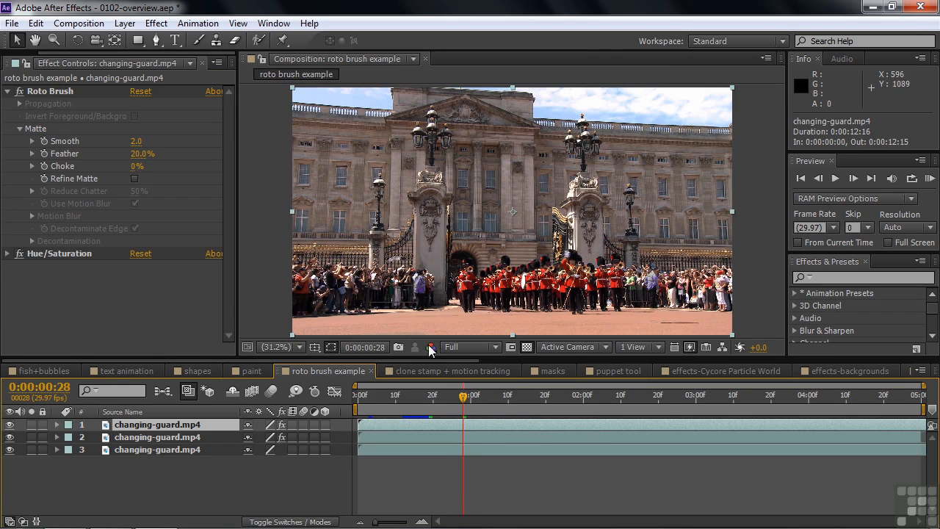
left_click(449, 370)
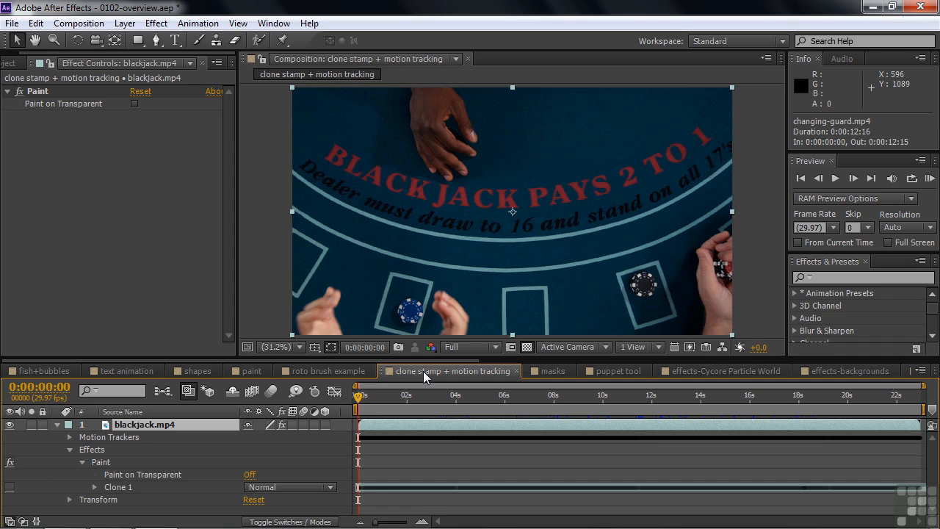
mouse_move(659, 299)
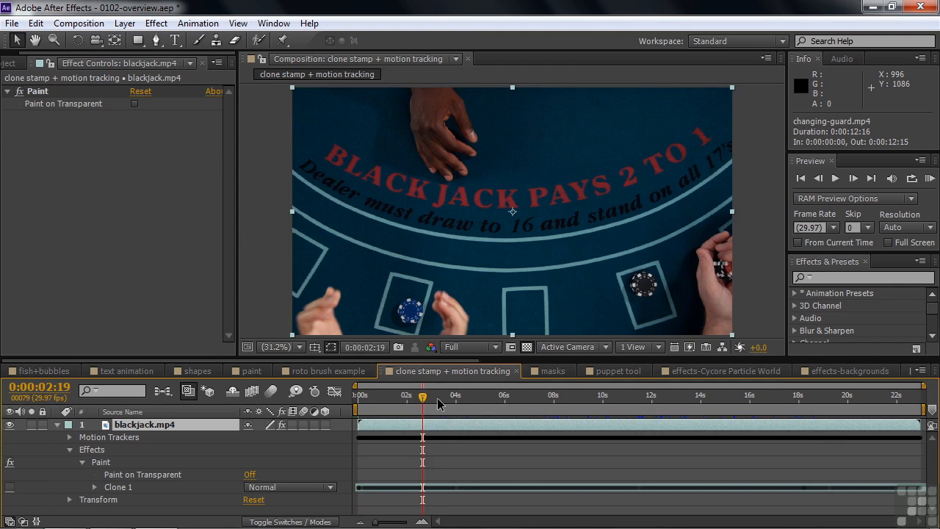
- Scrub the blackjack clip around 12 and 20 seconds to review the clone stamp result, then open masks
left_click(555, 394)
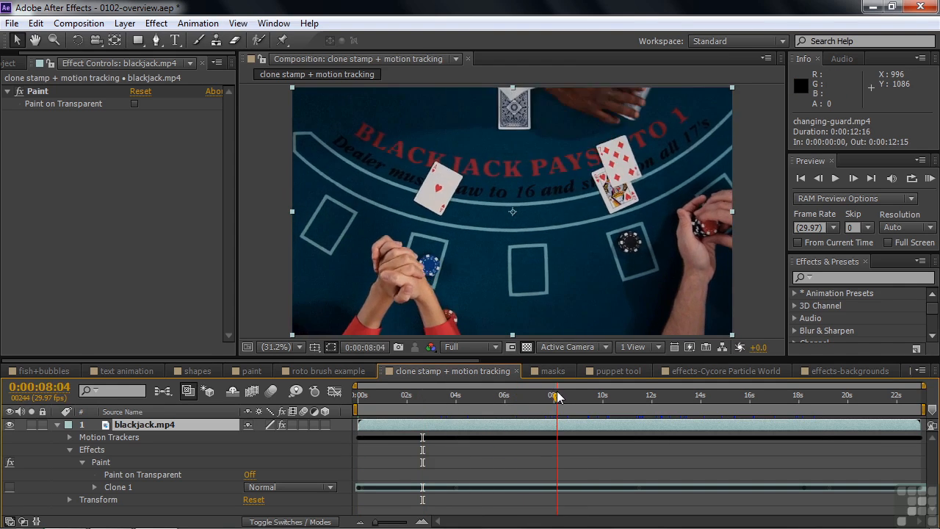
left_click(557, 394)
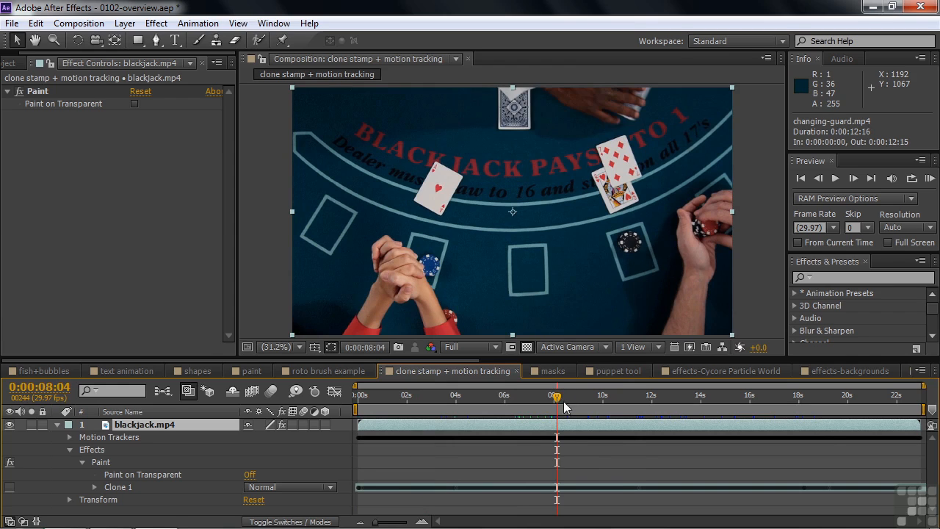
left_click(645, 395)
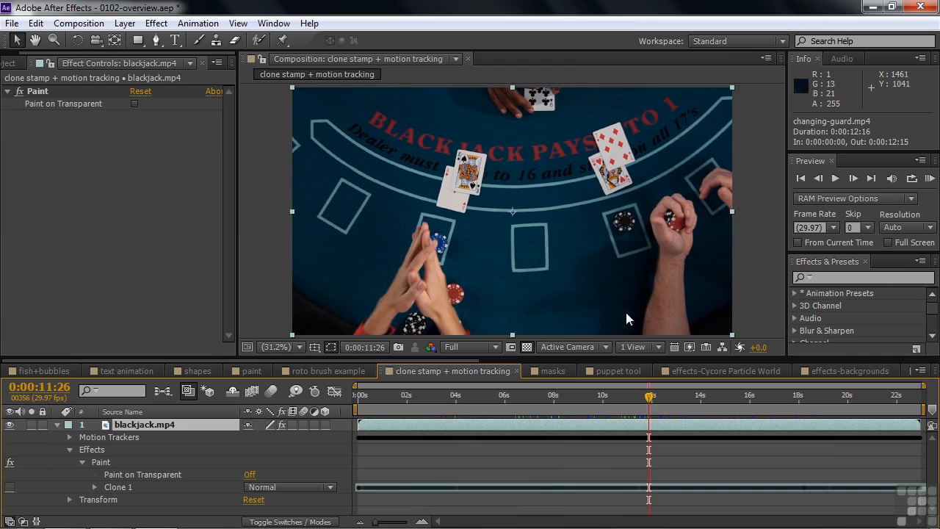
mouse_move(634, 234)
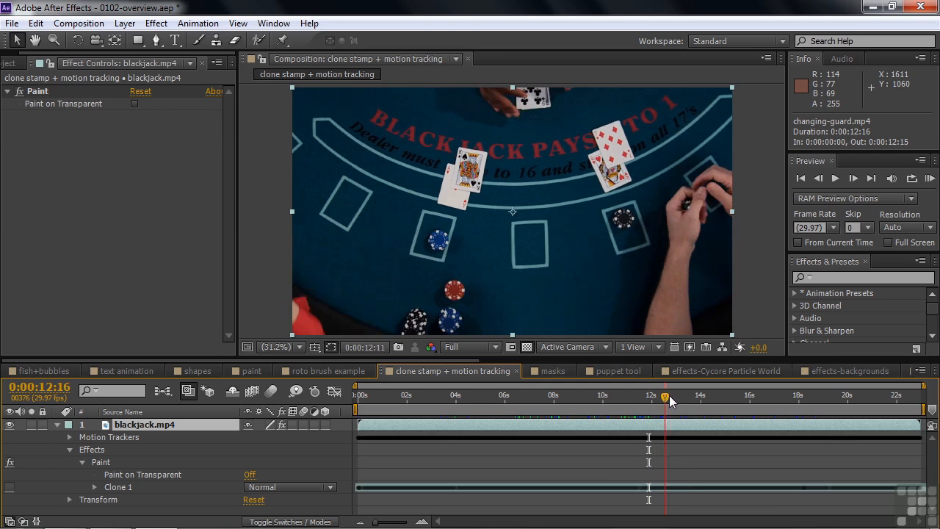
left_click_drag(664, 395, 670, 395)
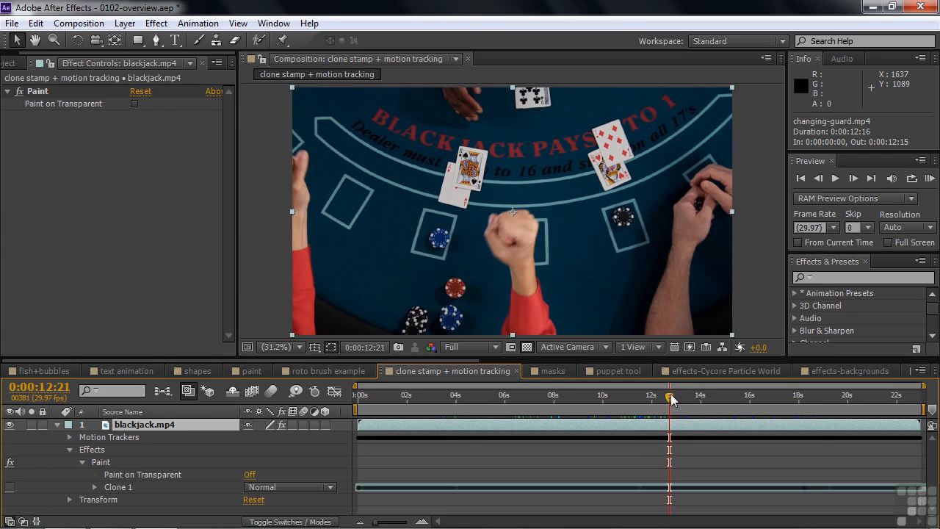
mouse_move(80, 497)
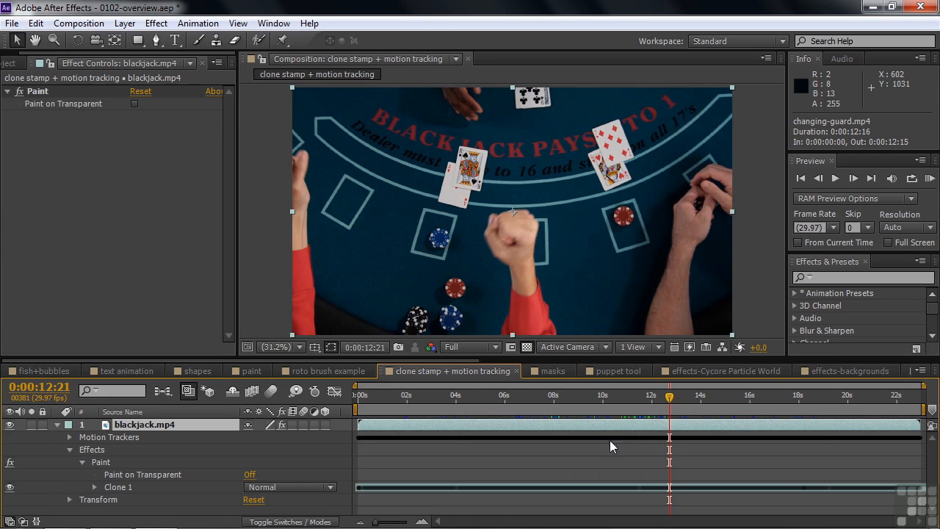
left_click(504, 400)
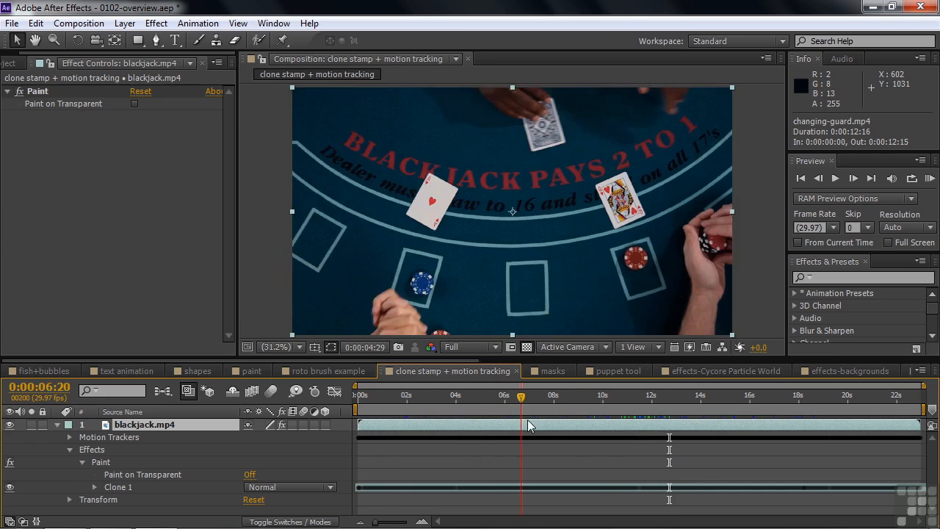
left_click(726, 396)
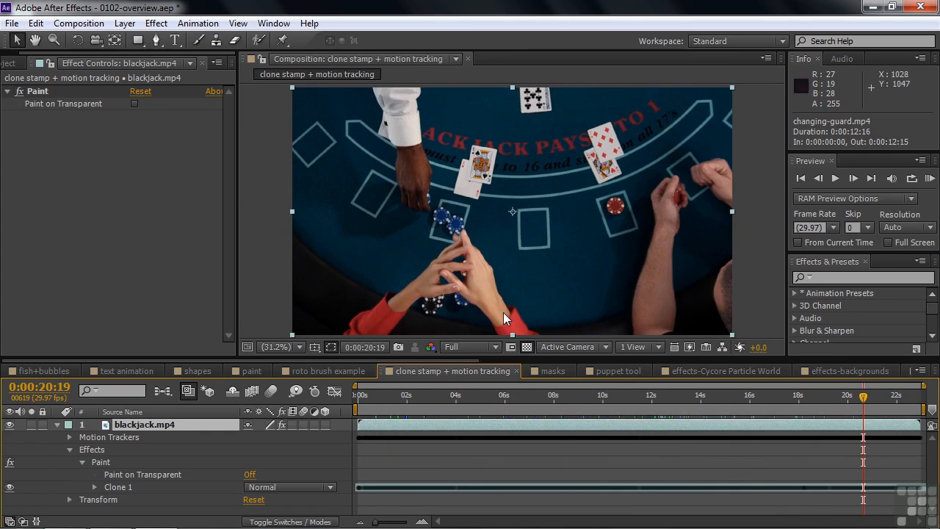
mouse_move(582, 238)
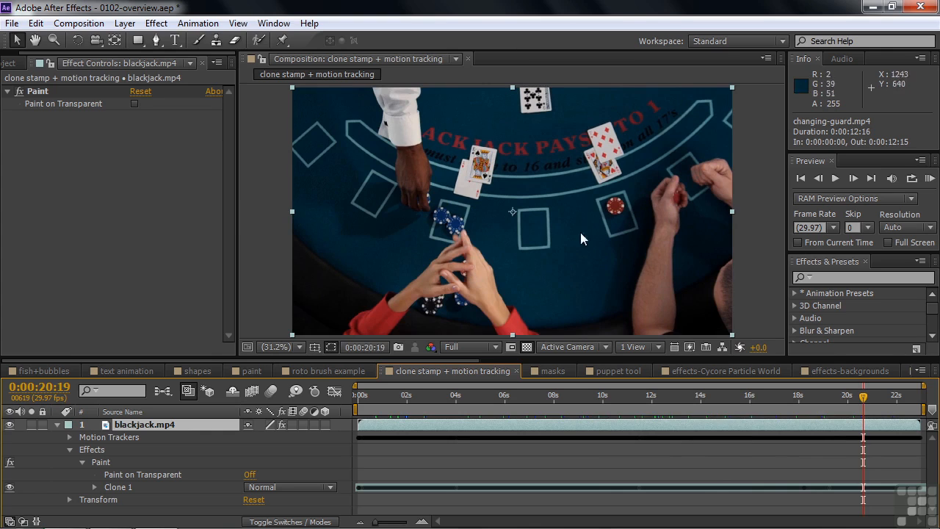
mouse_move(513, 261)
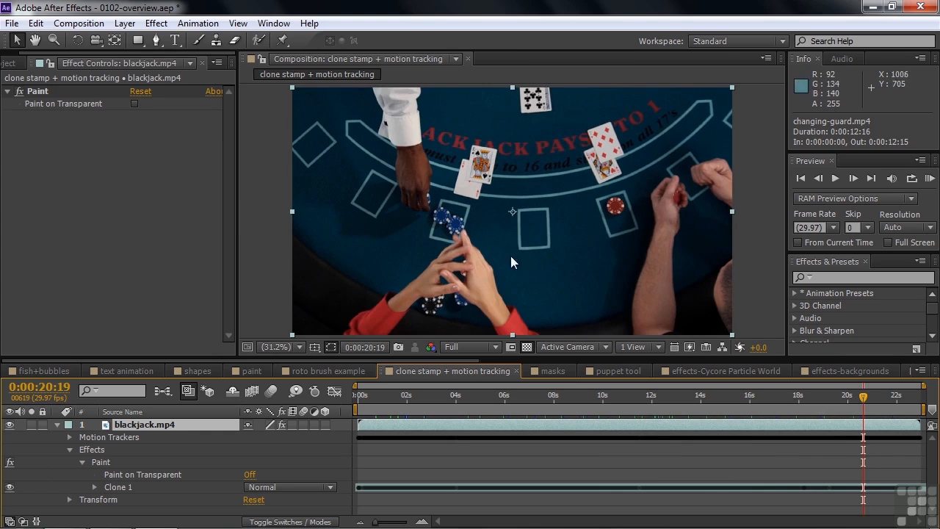
mouse_move(617, 214)
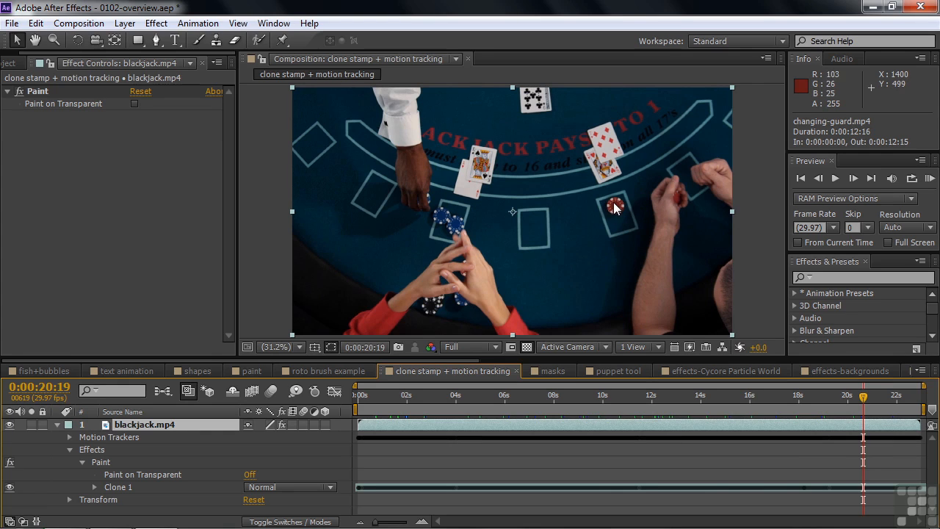
mouse_move(620, 212)
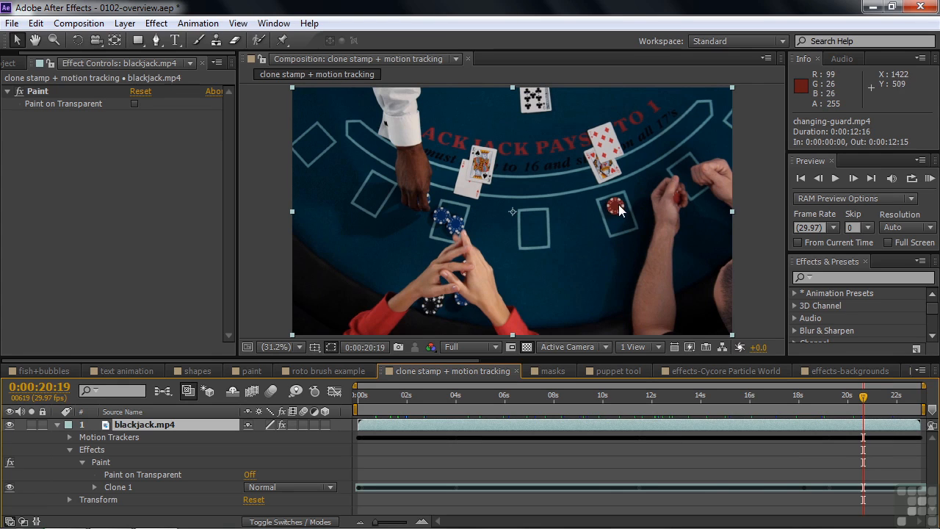
left_click(550, 371)
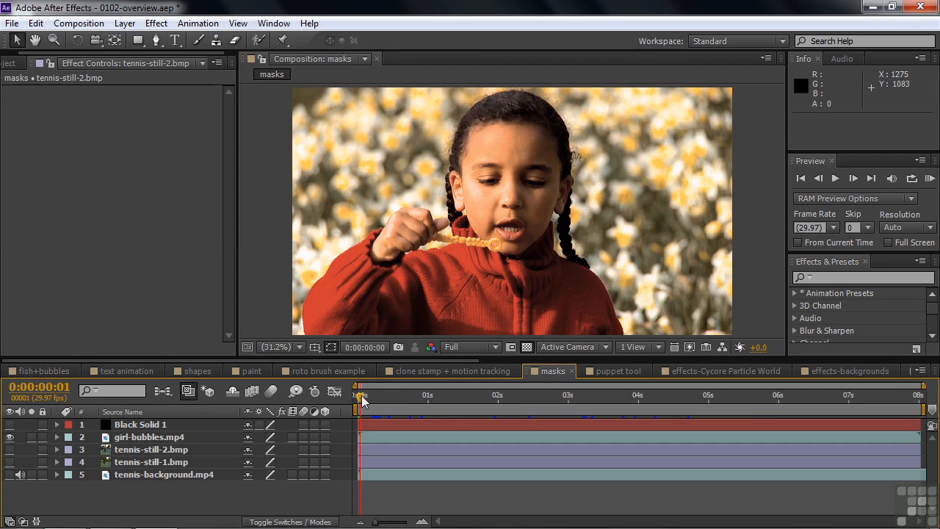
- Scrub the bubble-blowing shot and select Black Solid 1 to show its feathered oval vignette mask
left_click_drag(360, 396, 491, 395)
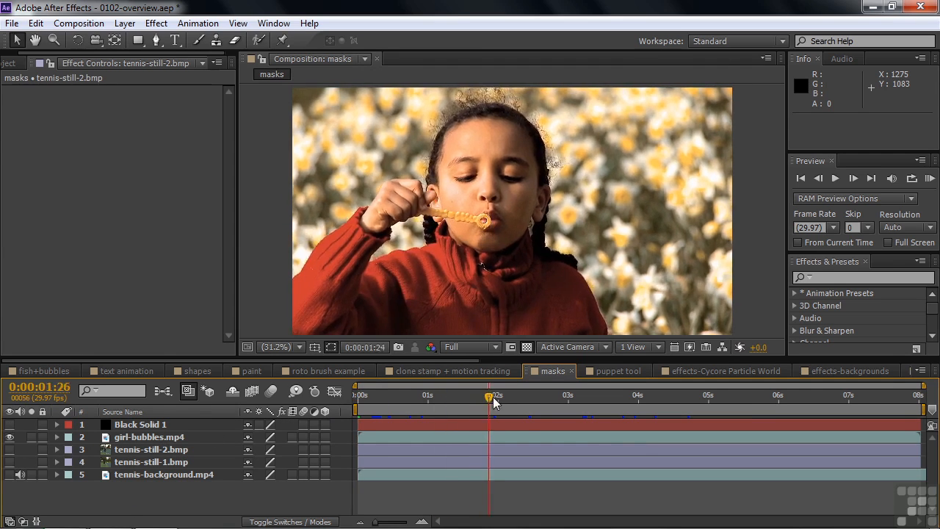
left_click_drag(491, 396, 634, 395)
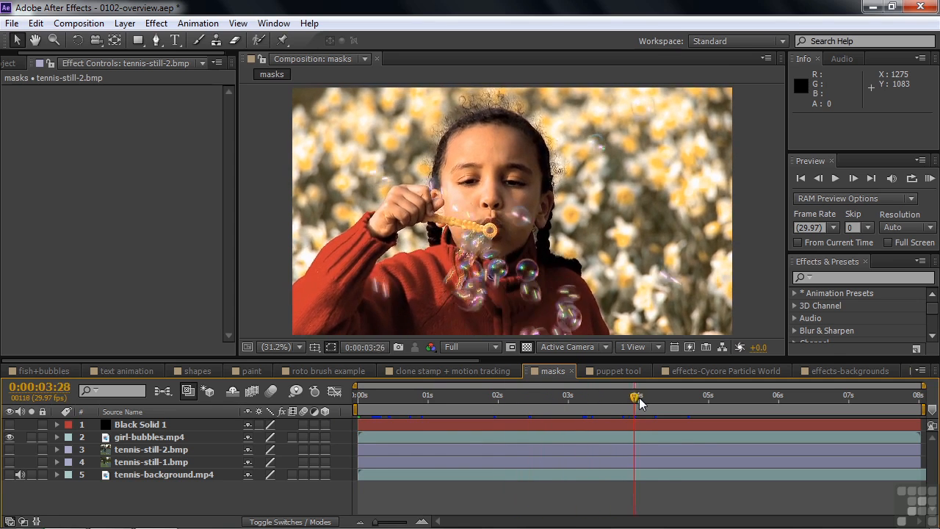
left_click(470, 406)
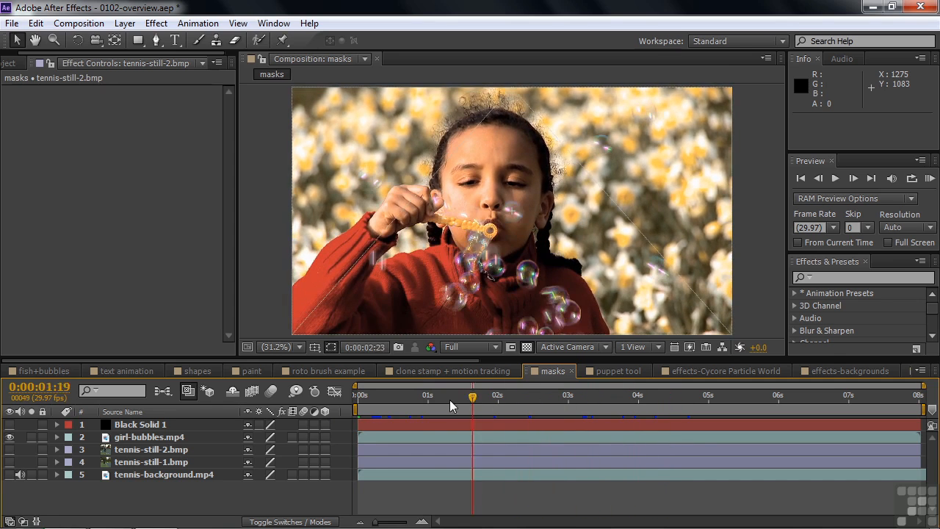
left_click(648, 396)
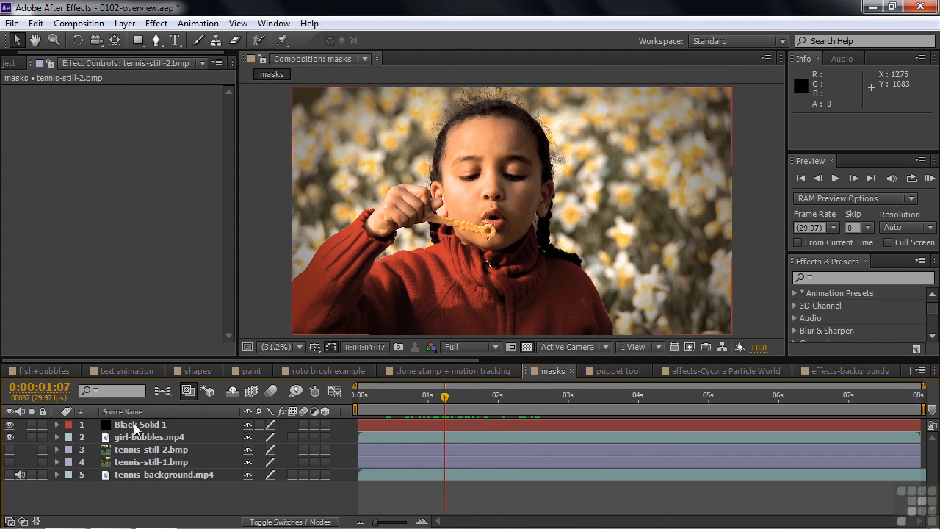
left_click(139, 425)
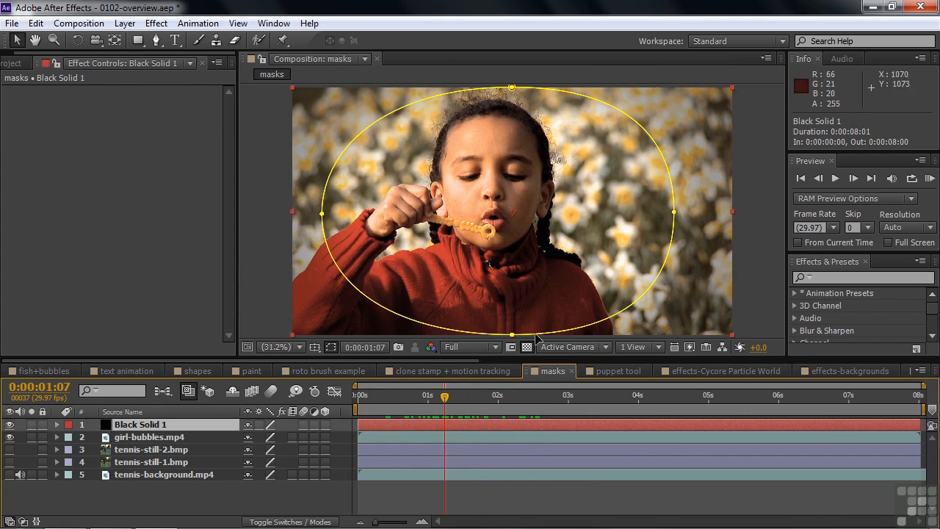
mouse_move(674, 198)
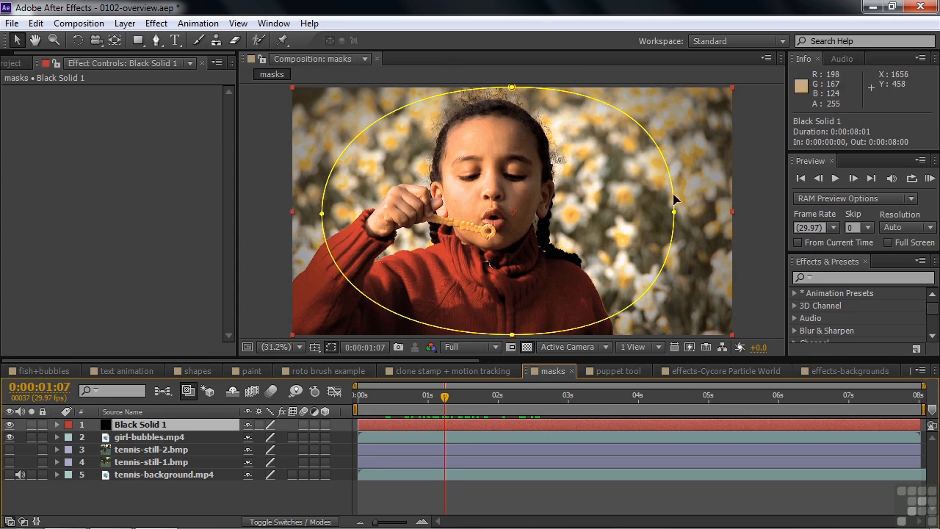
mouse_move(711, 179)
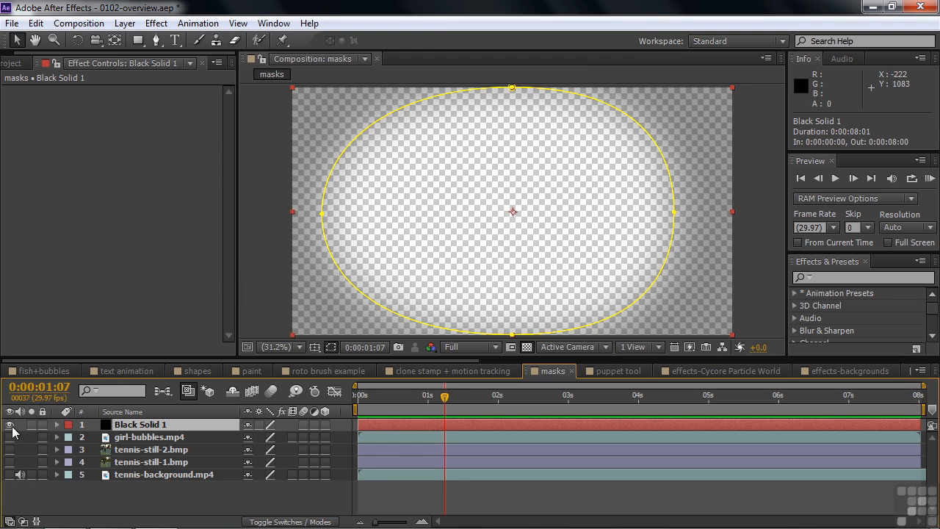
left_click(8, 426)
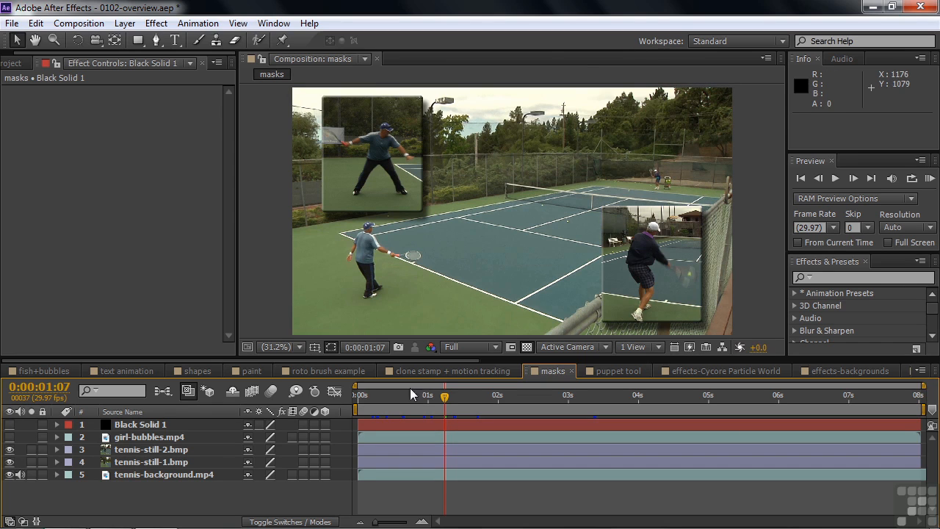
- Open tennis-still-2.bmp in its own Layer viewer, then switch to the puppet tool comp
double_click(150, 450)
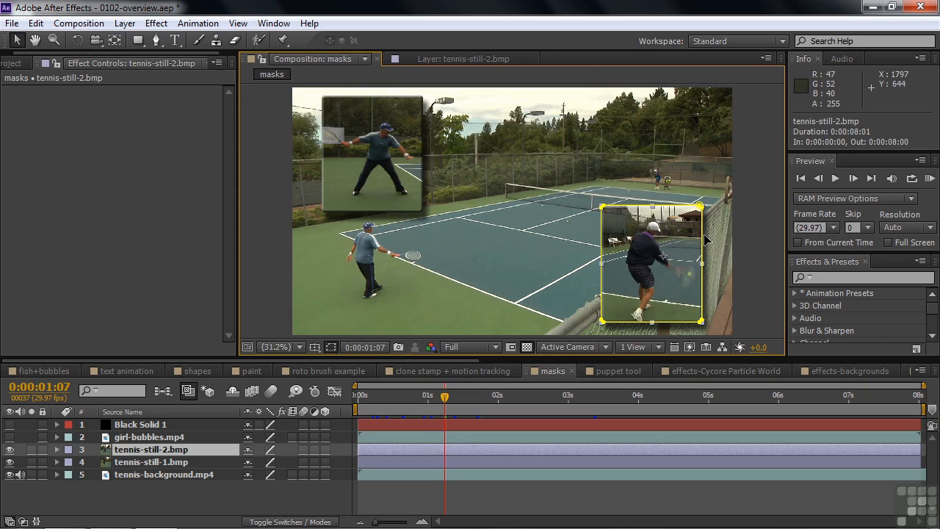
mouse_move(731, 259)
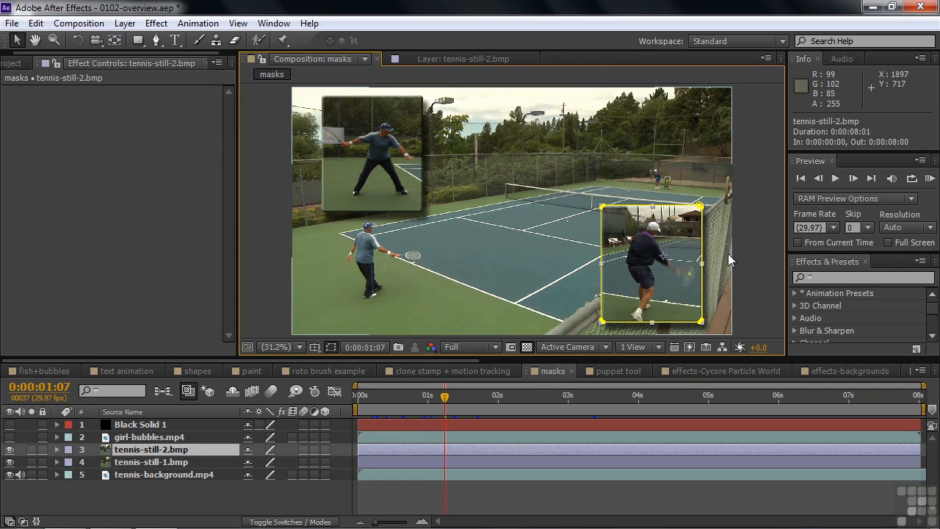
mouse_move(701, 209)
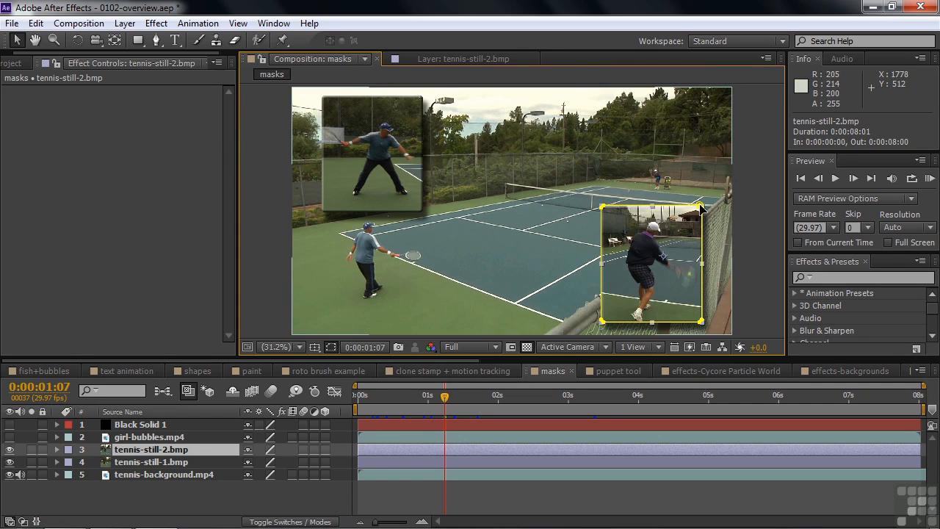
mouse_move(669, 294)
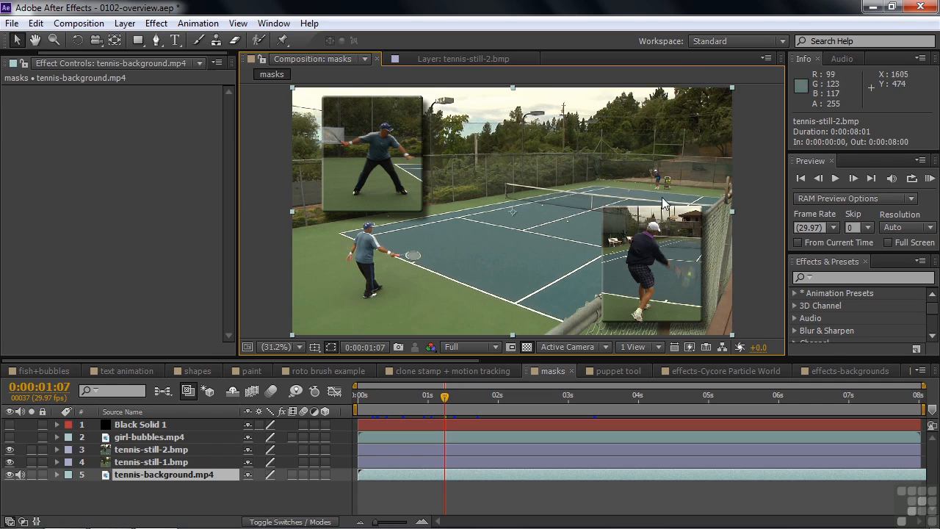
mouse_move(340, 197)
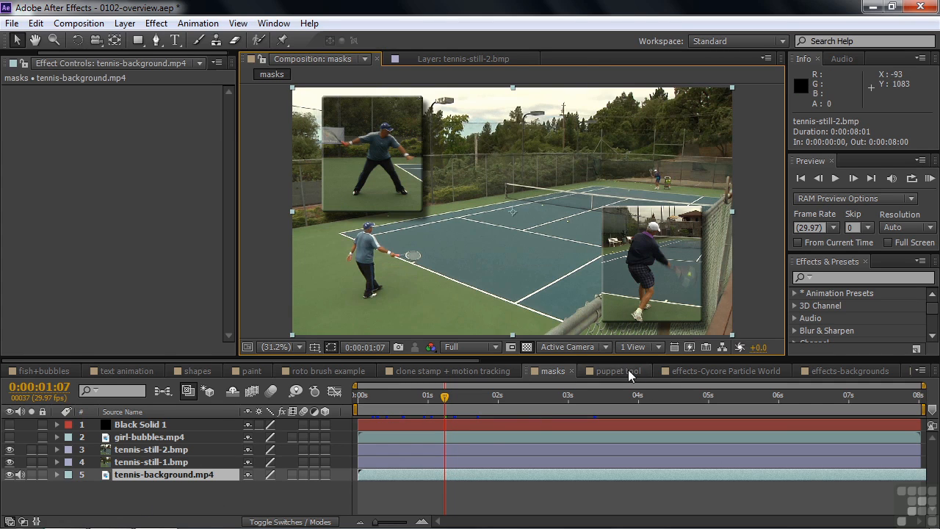
left_click(614, 370)
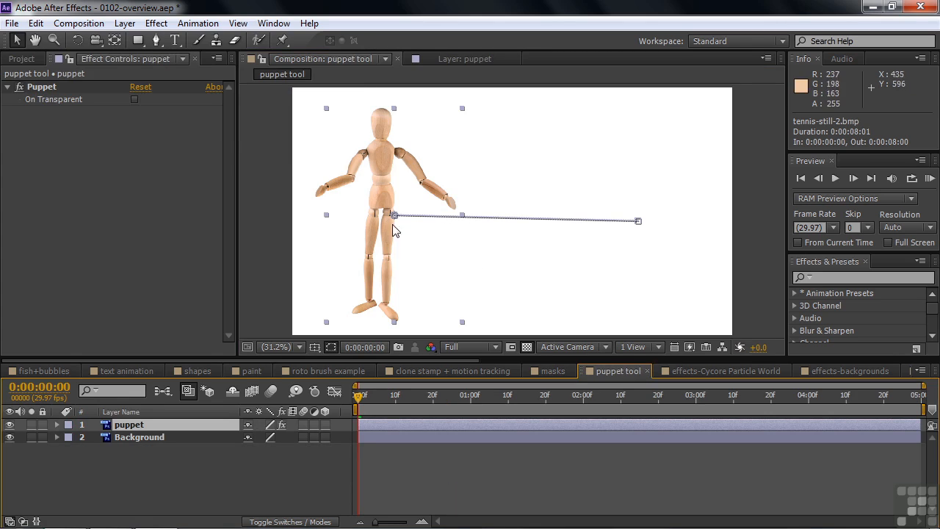
mouse_move(365, 159)
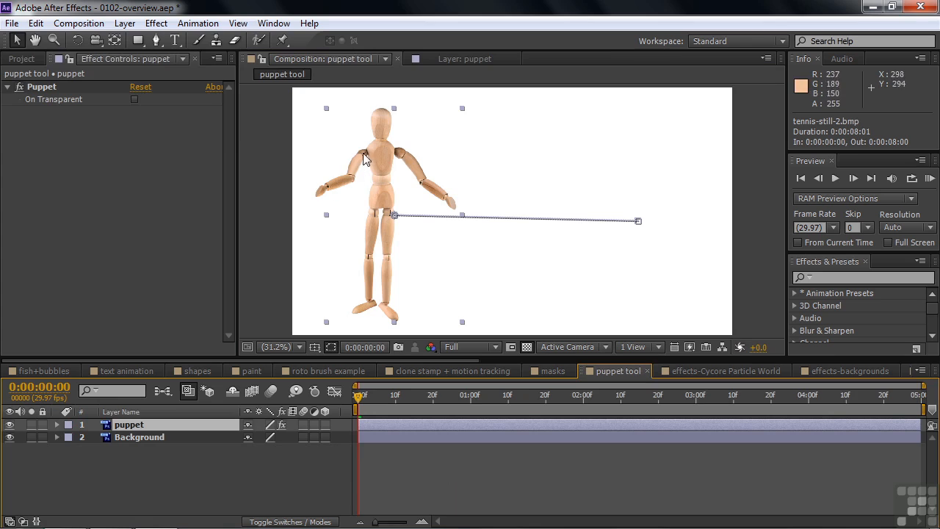
mouse_move(366, 335)
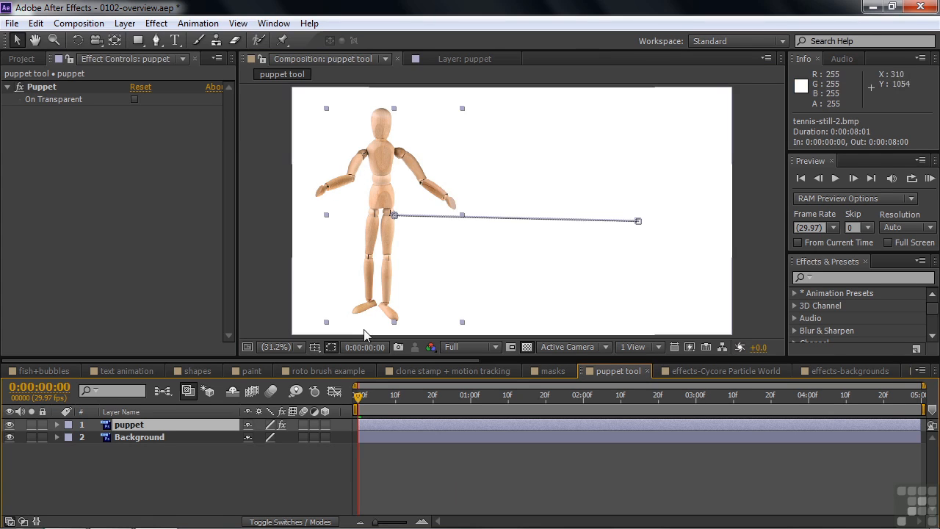
mouse_move(389, 262)
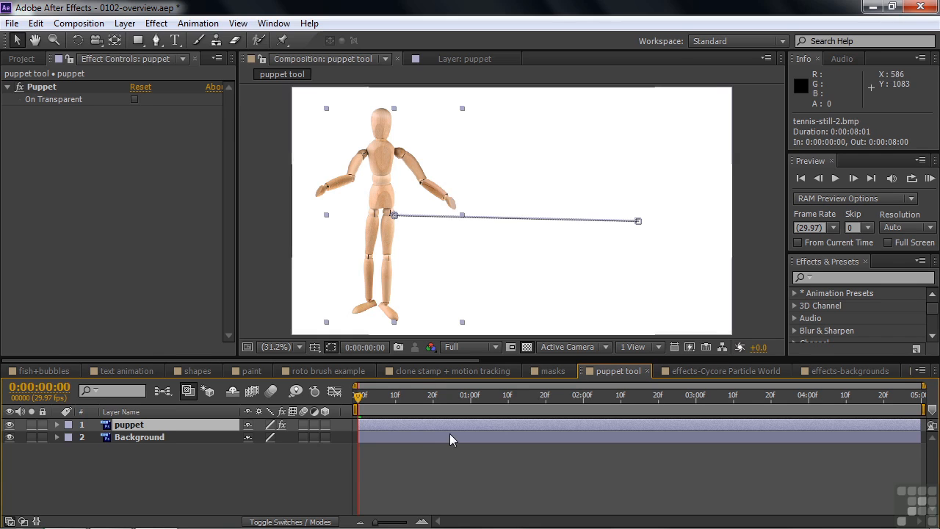
mouse_move(356, 397)
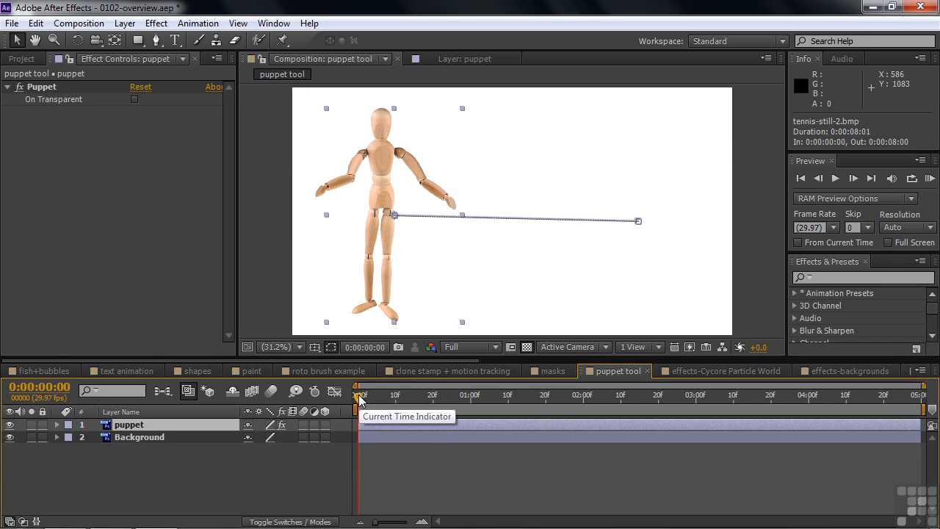
mouse_move(152, 437)
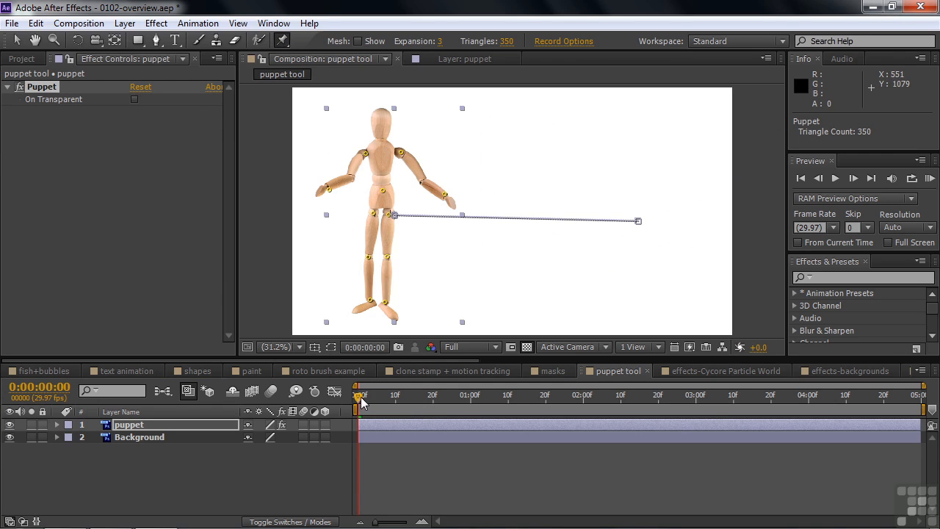
- Show the Puppet pins on the wooden mannequin, then switch to the effects-Cycore Particle World comp
left_click(593, 394)
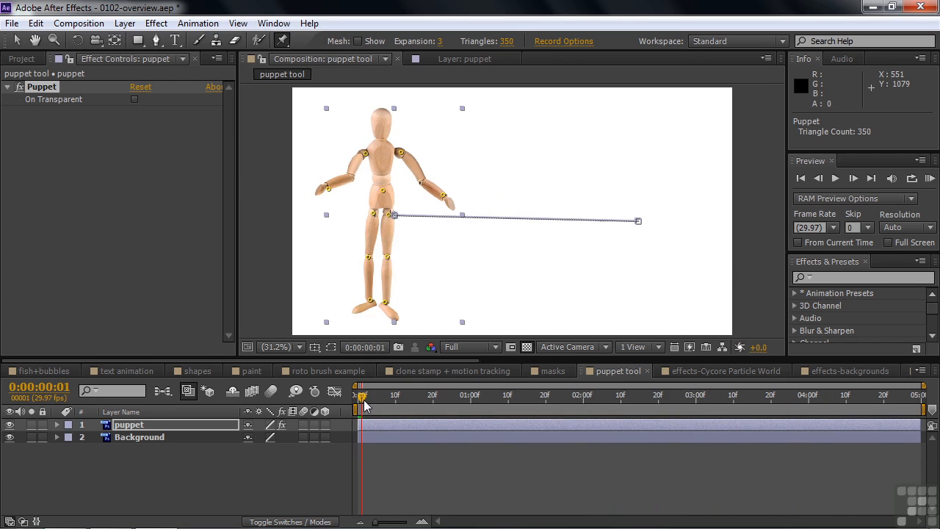
mouse_move(364, 403)
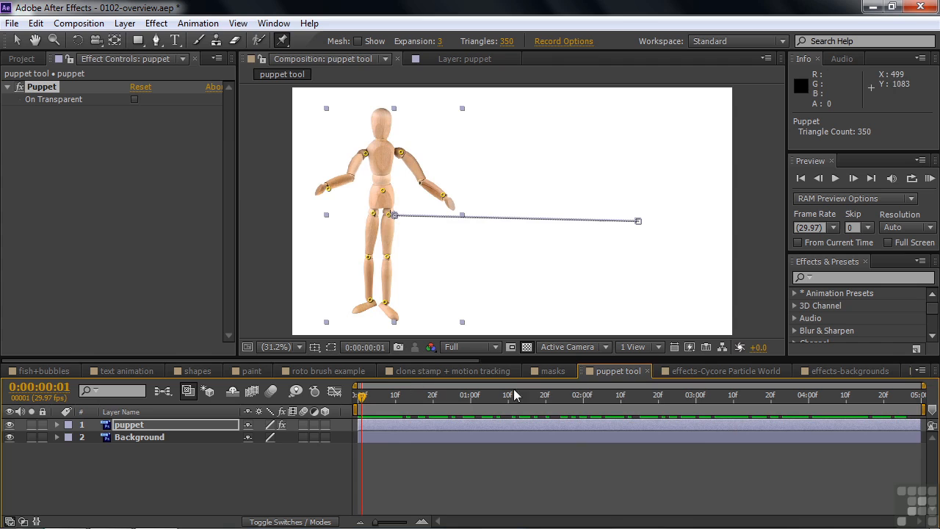
left_click(723, 370)
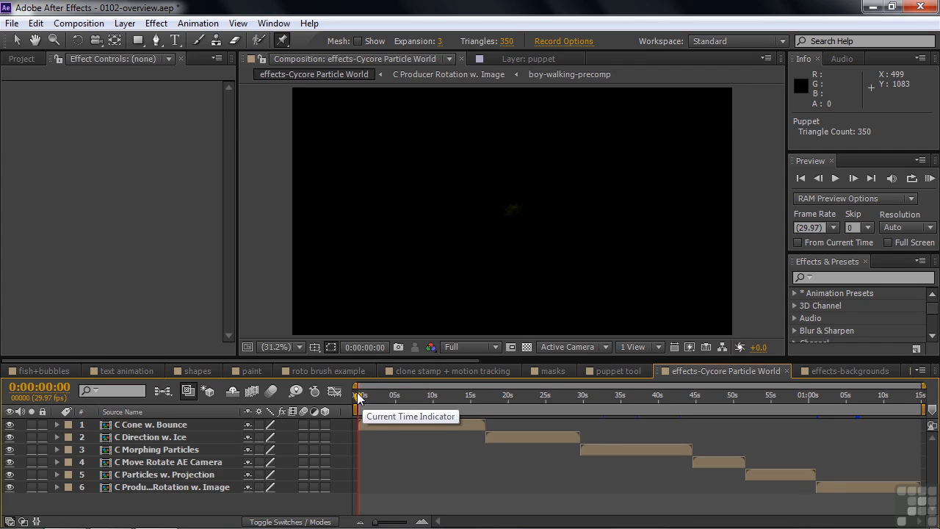
mouse_move(831, 268)
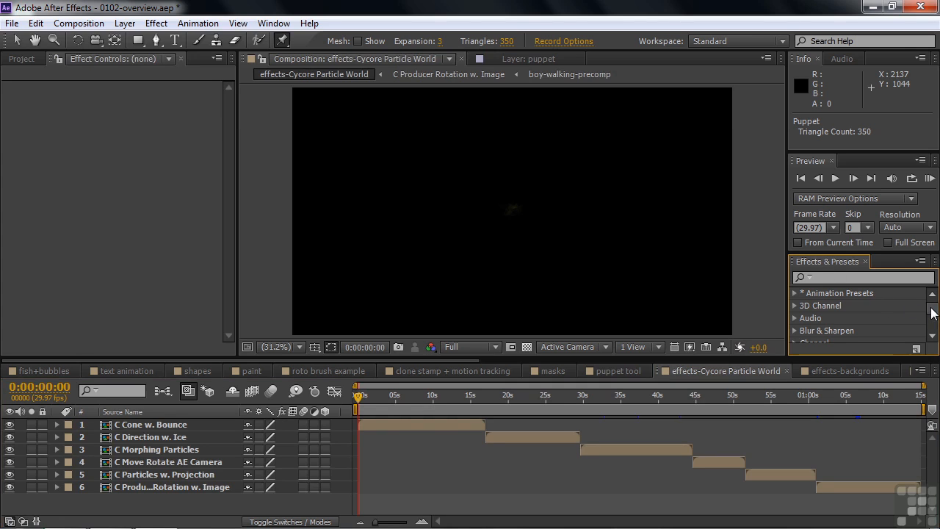
scroll("down", 3)
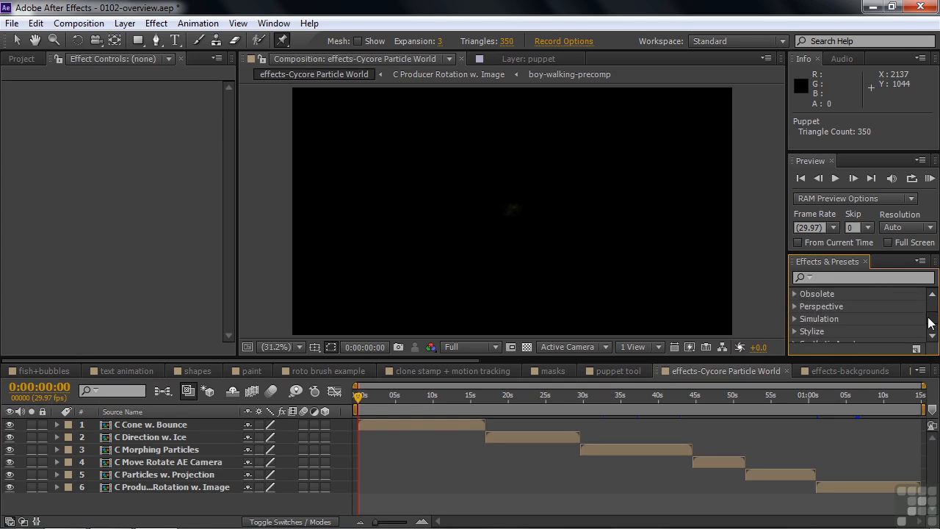
scroll("down", 3)
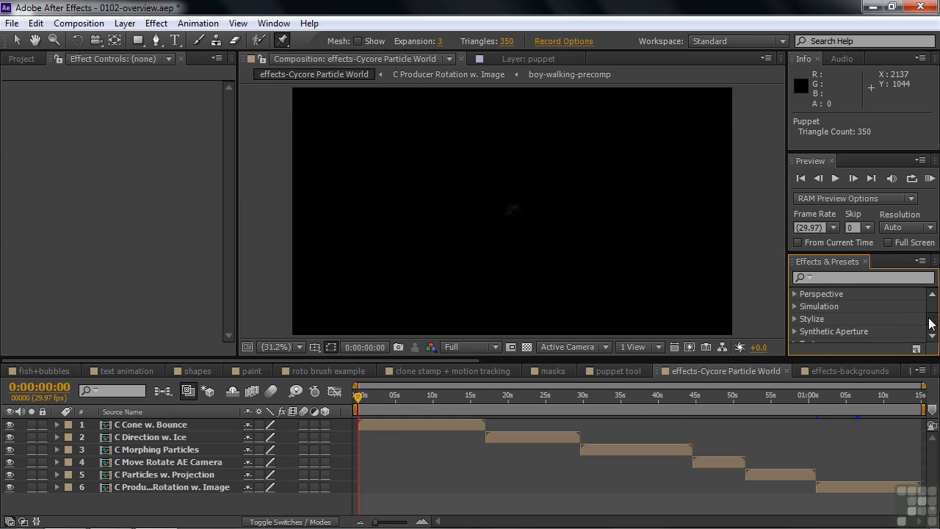